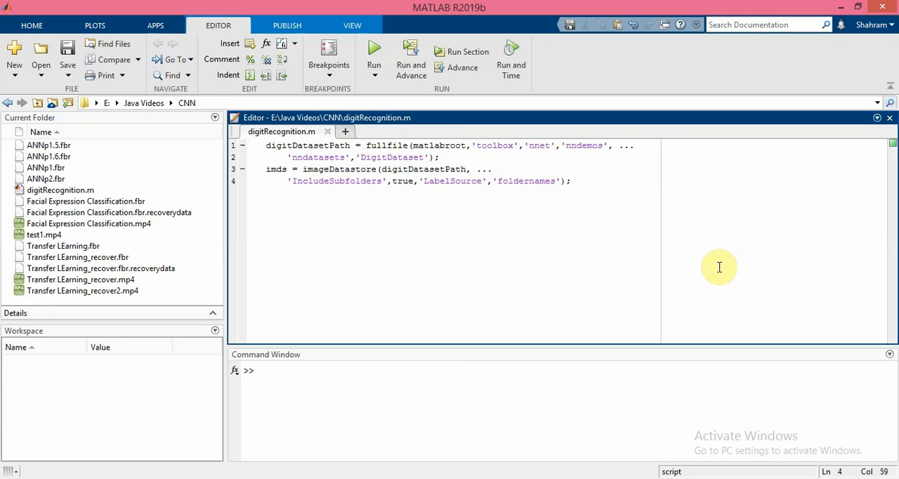
# Step: Run the digitRecognition.m script to build the digit image datastore
pyautogui.click(571, 180)
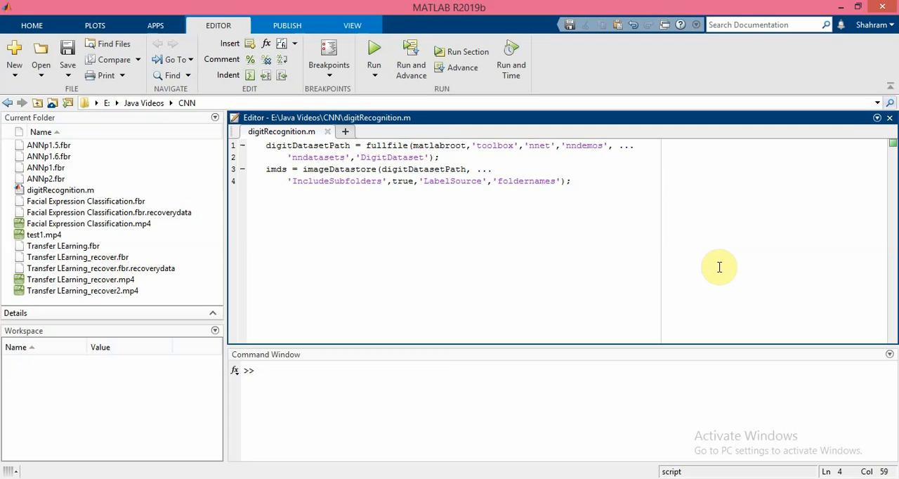
pyautogui.click(570, 179)
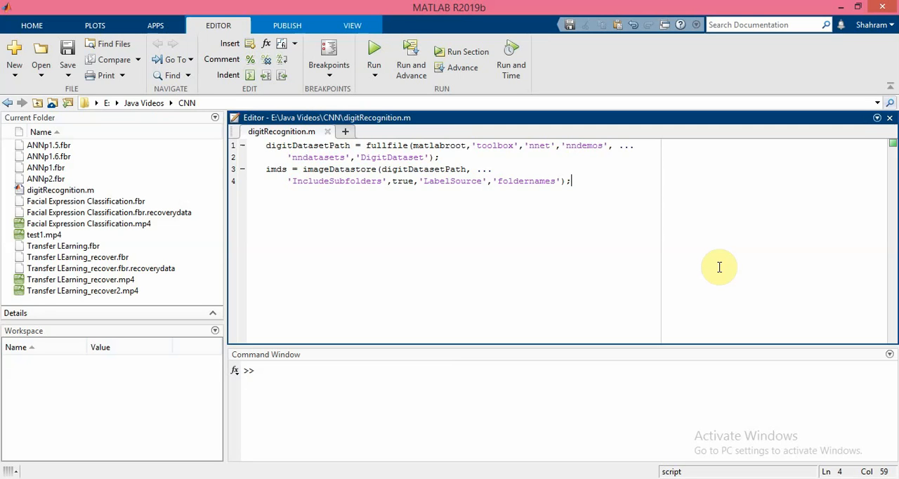
pyautogui.moveTo(694, 247)
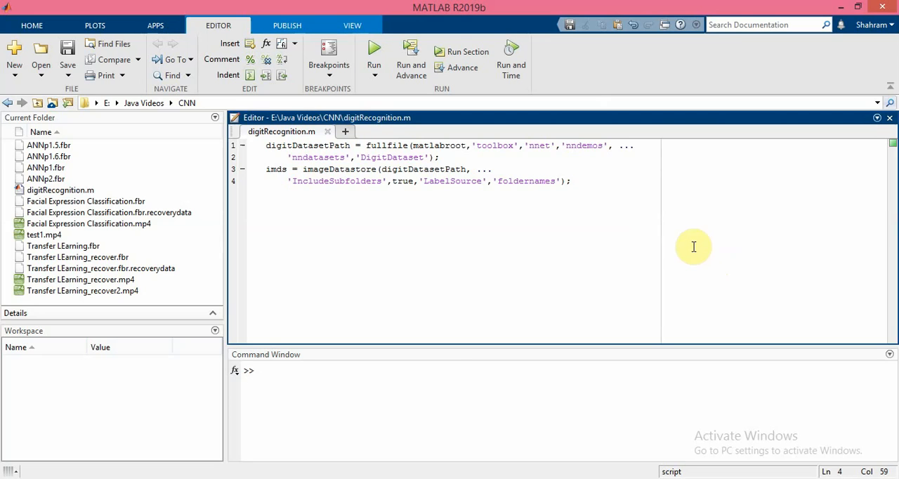
pyautogui.moveTo(475, 244)
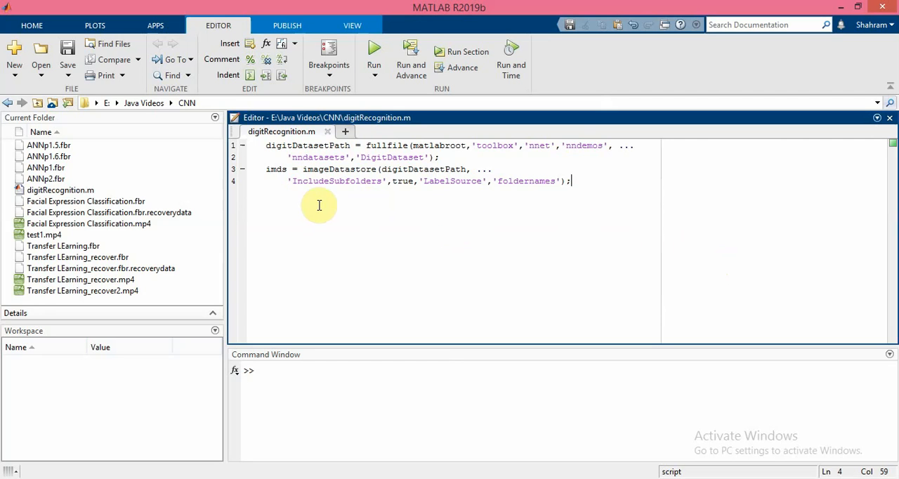
pyautogui.moveTo(307, 208)
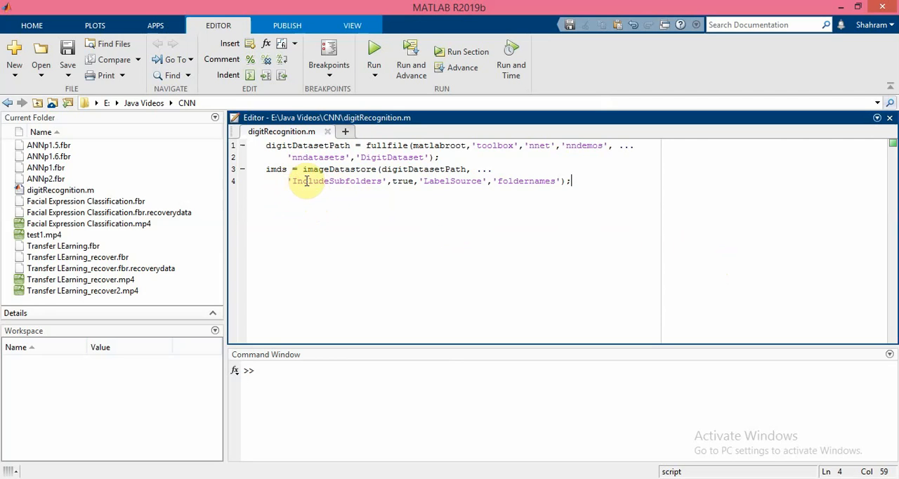
pyautogui.moveTo(312, 200)
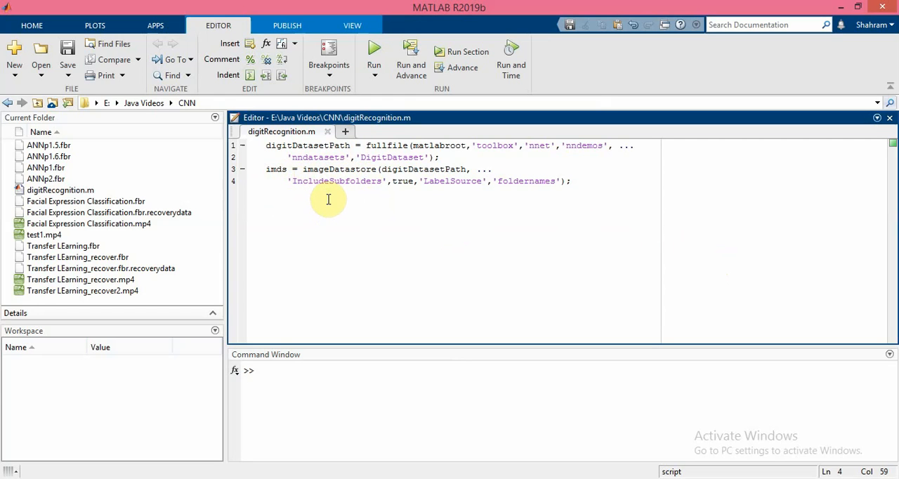
pyautogui.moveTo(416, 200)
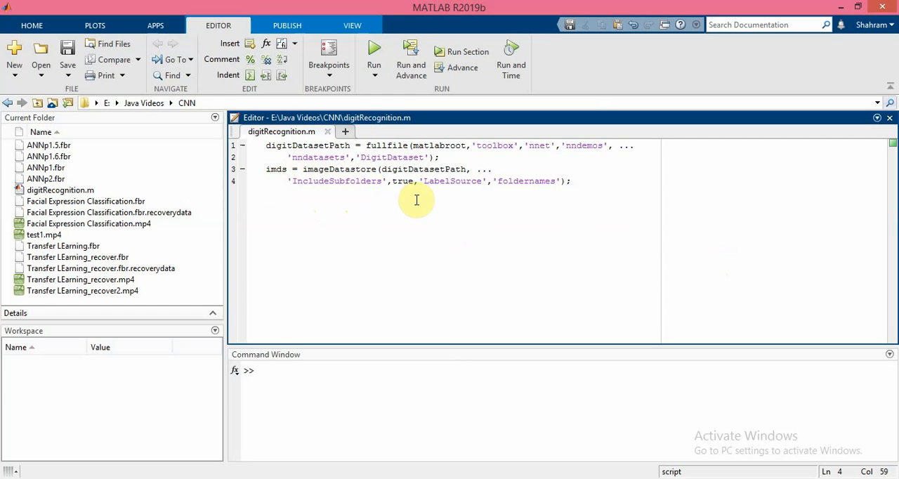
pyautogui.moveTo(435, 192)
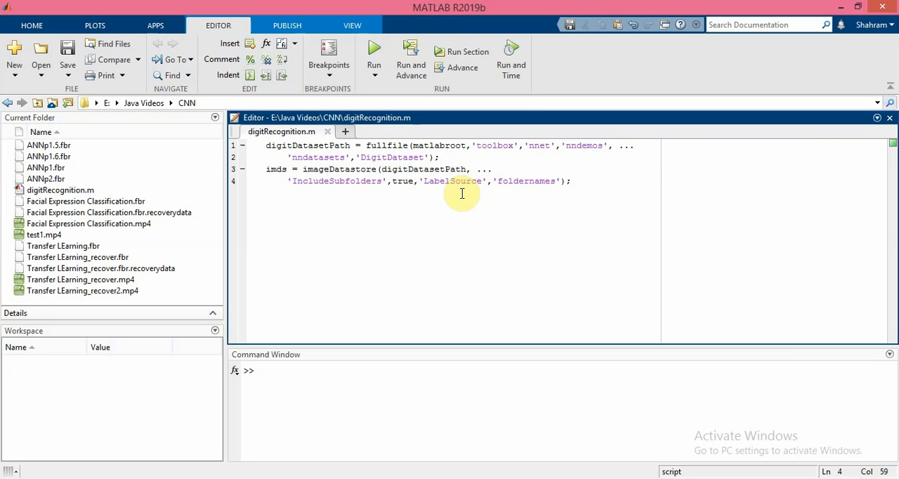
pyautogui.click(569, 180)
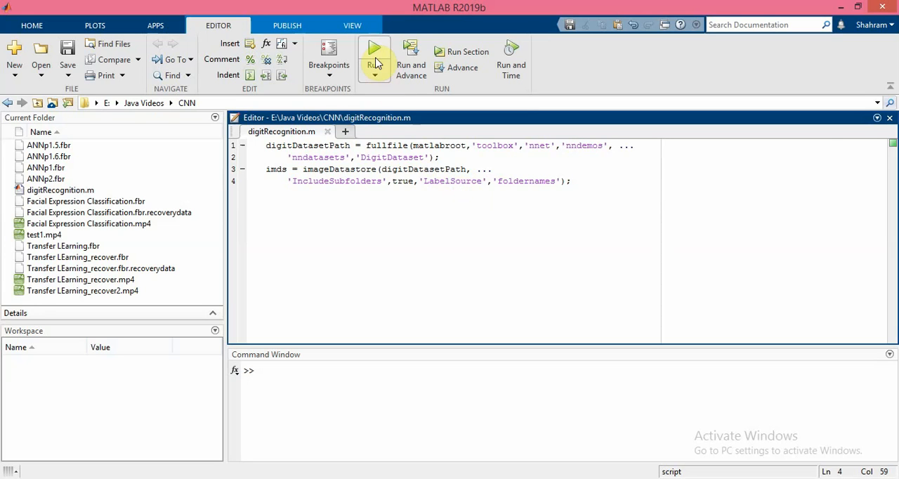
pyautogui.moveTo(374, 50)
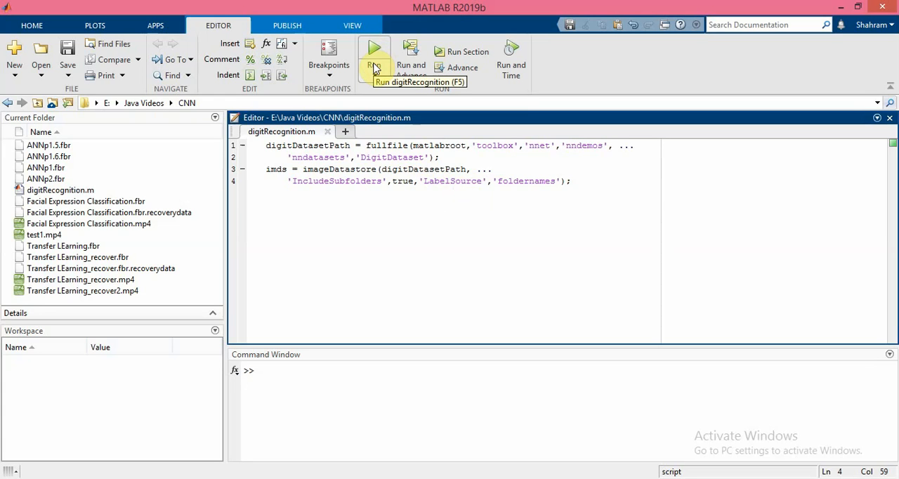
pyautogui.click(374, 49)
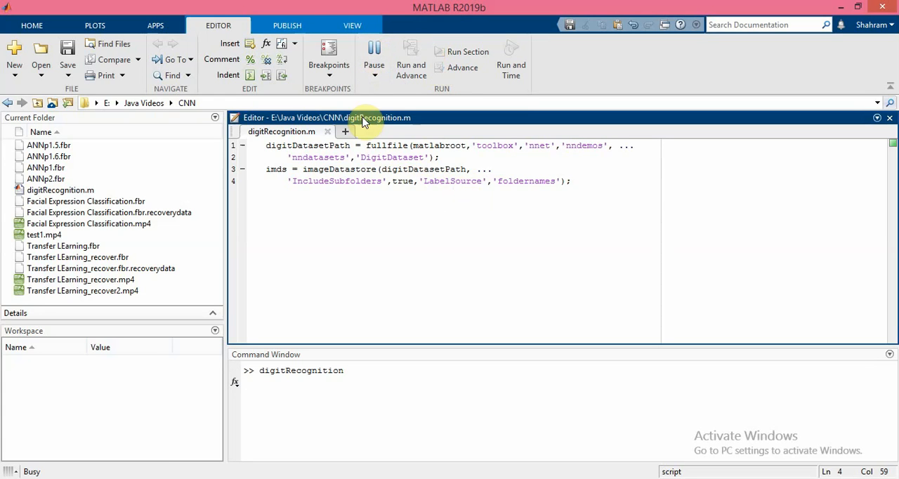
pyautogui.click(374, 57)
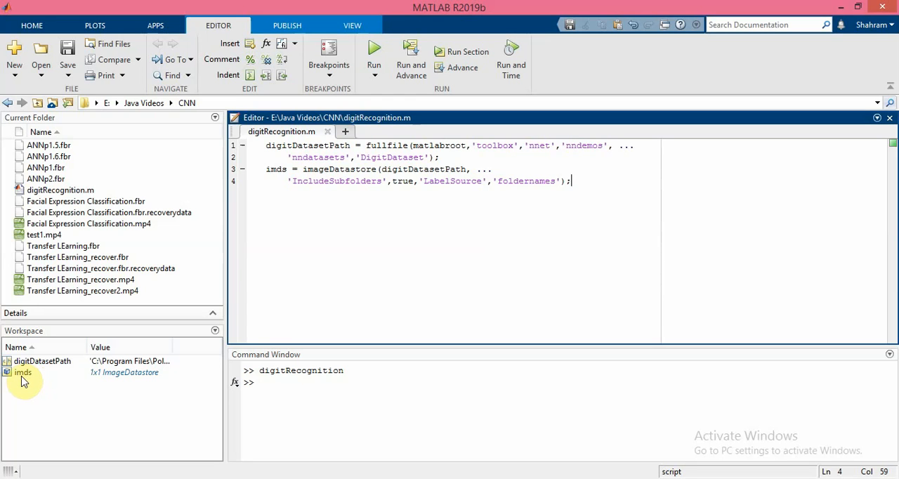
pyautogui.moveTo(27, 382)
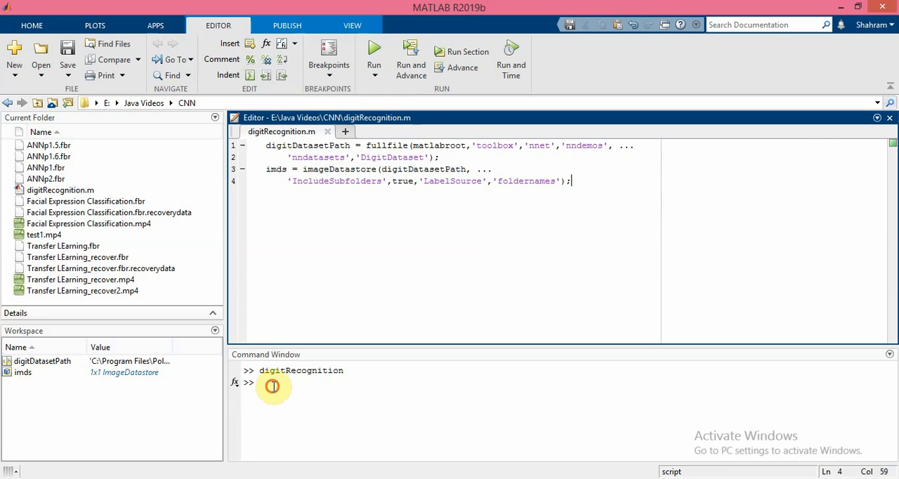
# Step: Switch the keyboard to English (United States) and list the imds datastore properties in the Command Window
pyautogui.write('im')
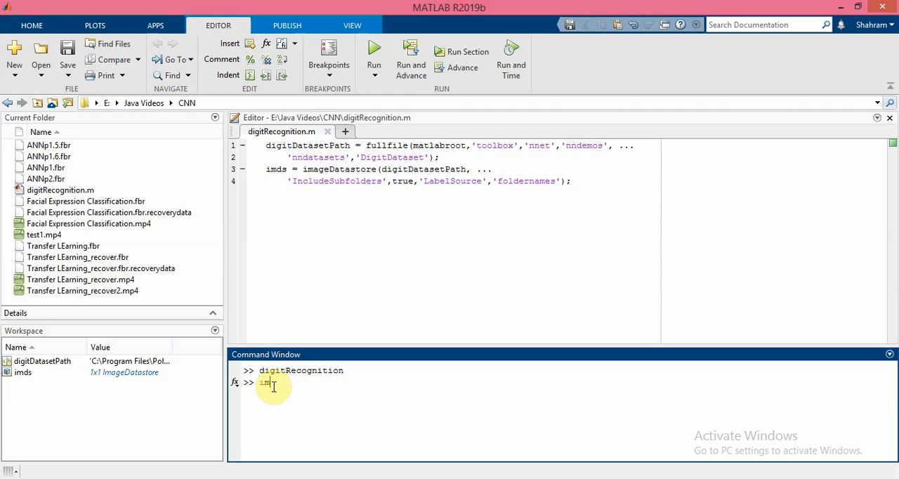
pyautogui.press('Backspace')
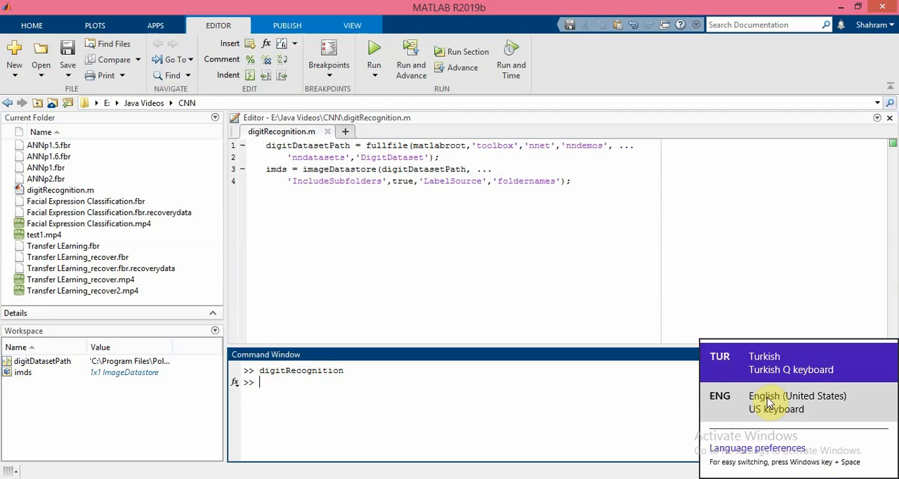
pyautogui.click(599, 441)
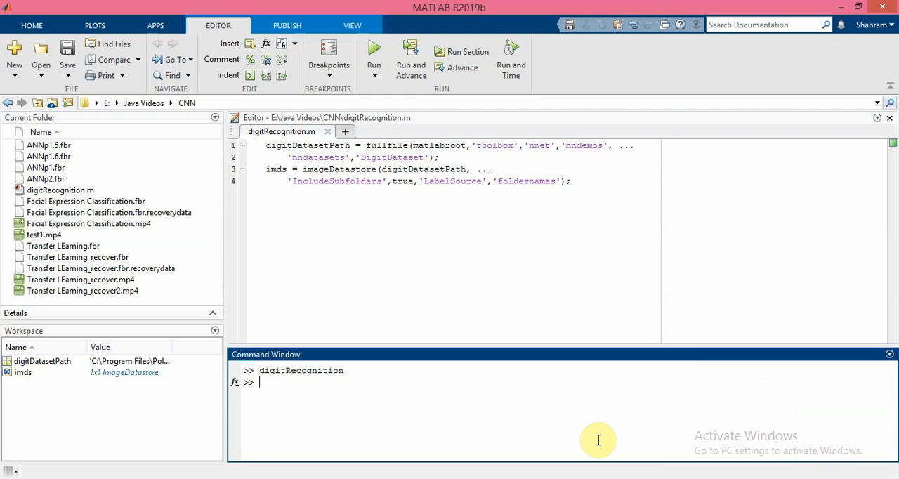
pyautogui.write('imds')
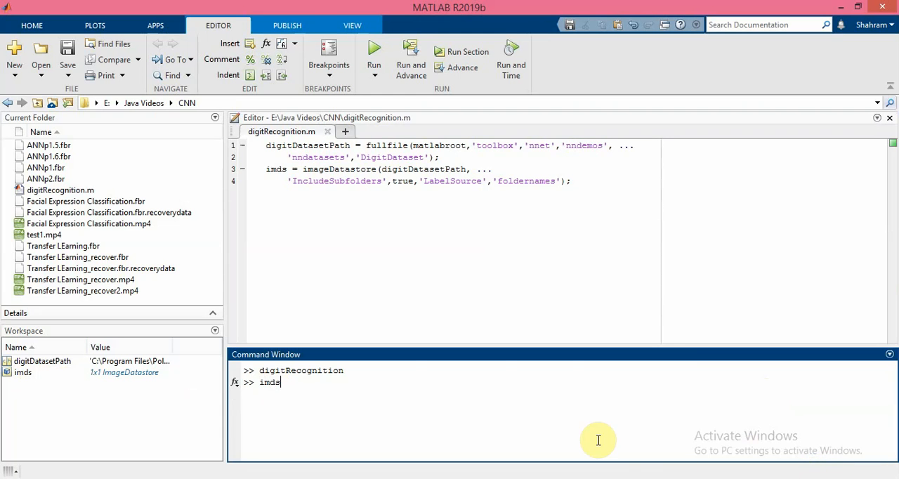
pyautogui.press('Return')
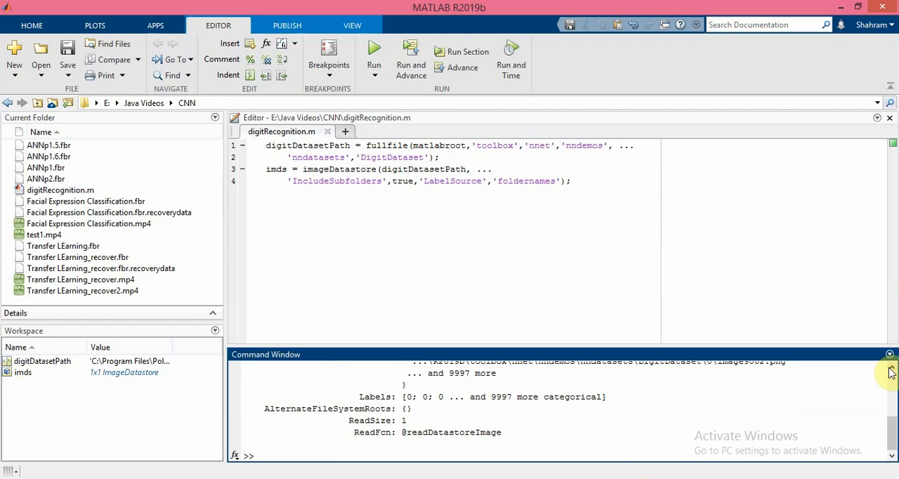
pyautogui.scroll(3)
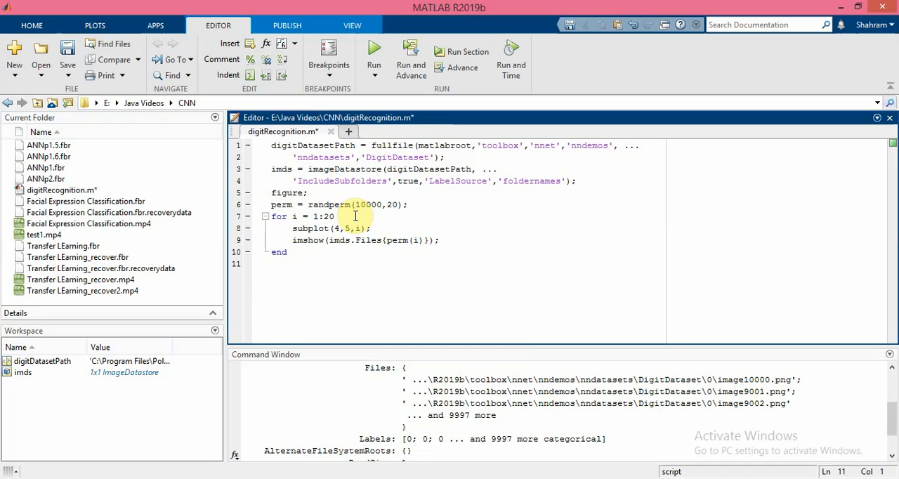
pyautogui.moveTo(319, 253)
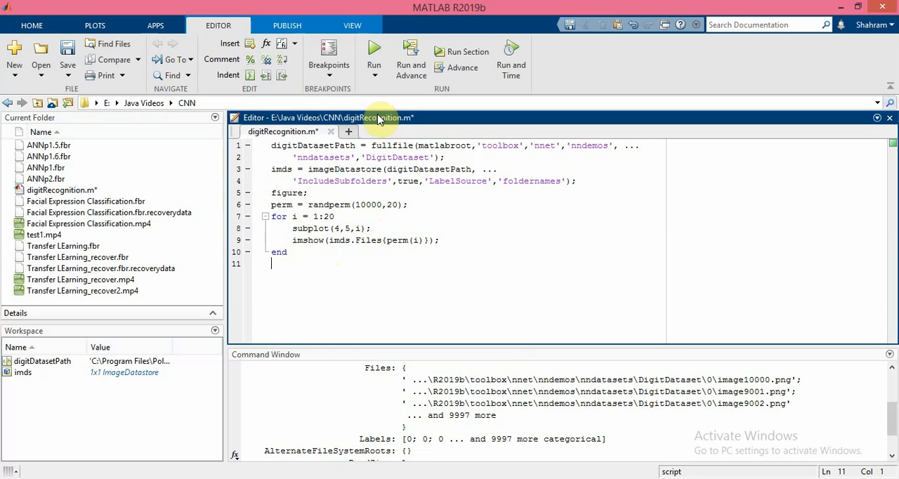
# Step: Run the updated script to preview 20 random handwritten digits, then dismiss Figure 1
pyautogui.click(374, 51)
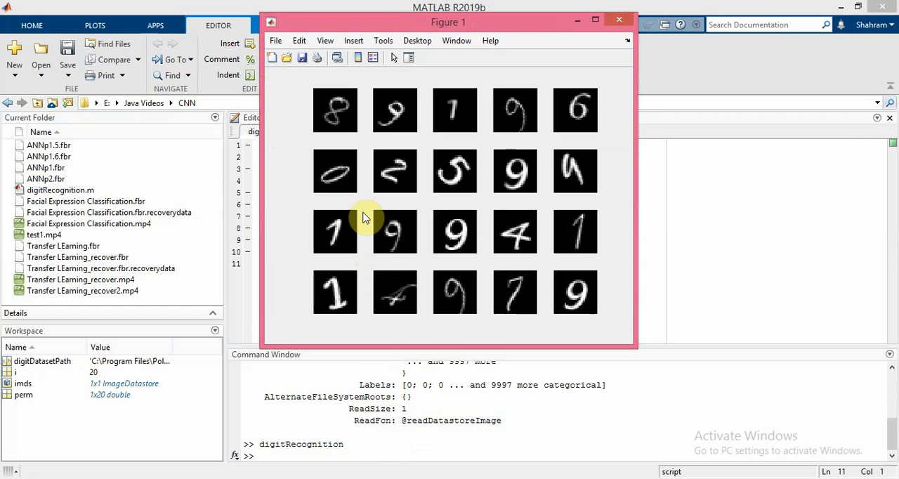
pyautogui.moveTo(430, 242)
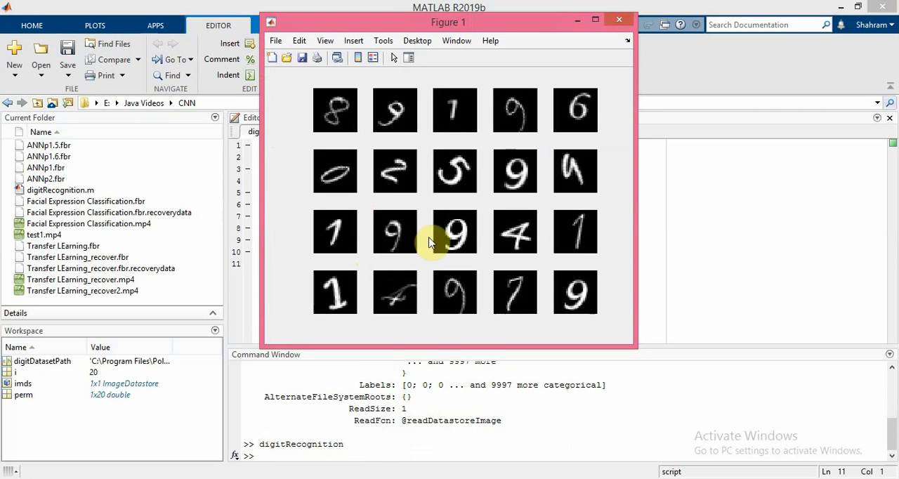
pyautogui.moveTo(509, 250)
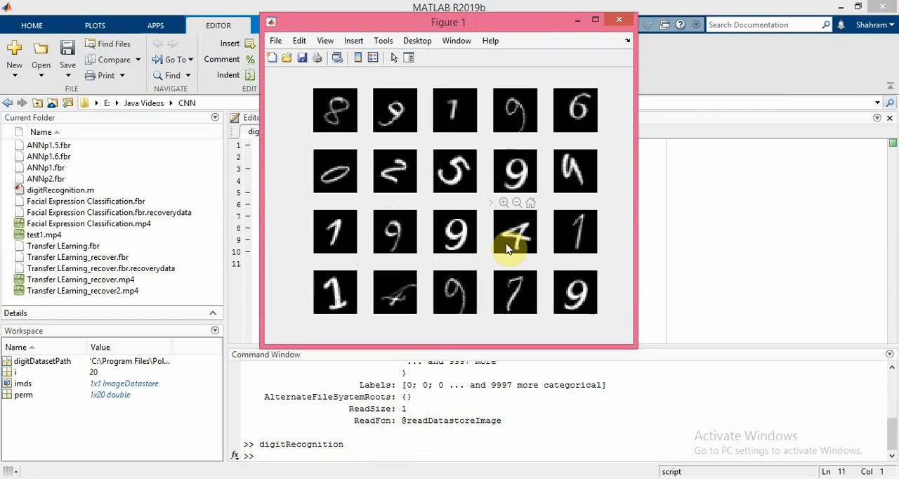
pyautogui.moveTo(455, 232)
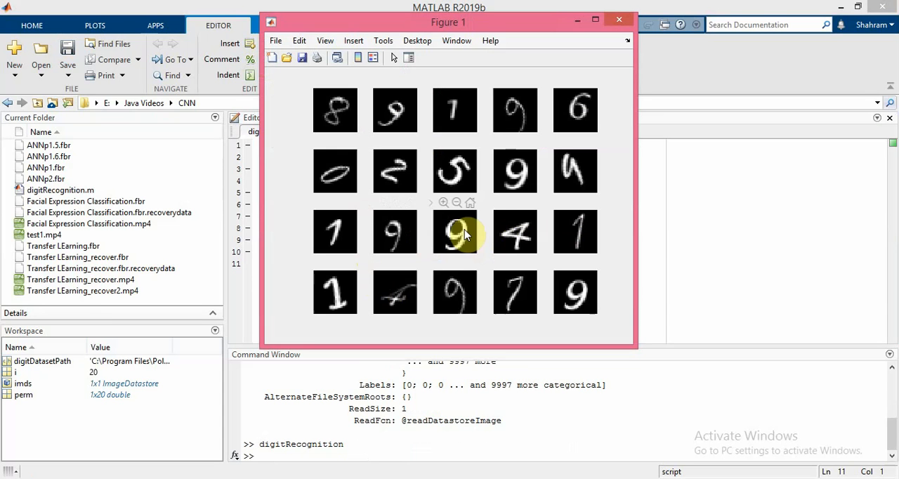
pyautogui.moveTo(489, 197)
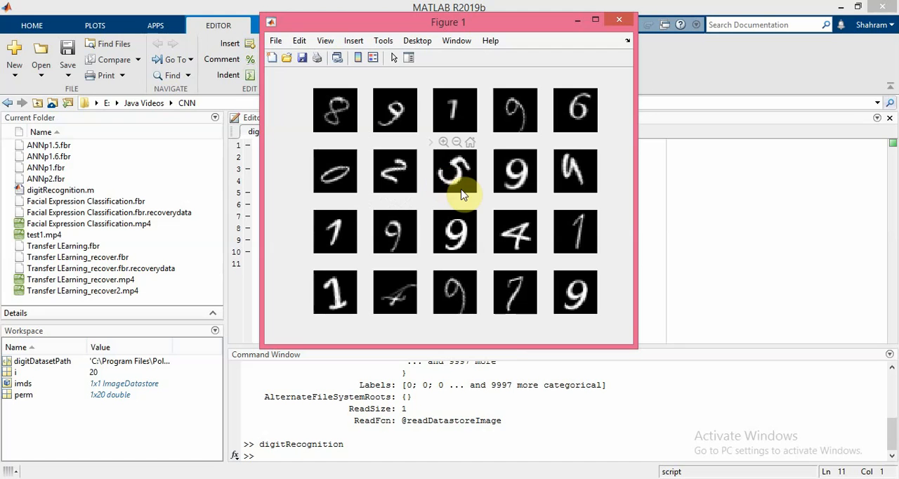
pyautogui.moveTo(531, 188)
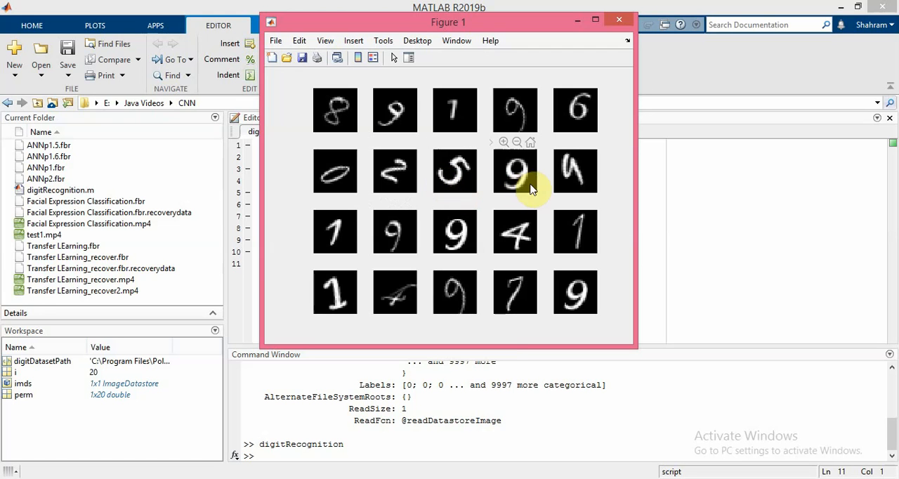
pyautogui.moveTo(602, 211)
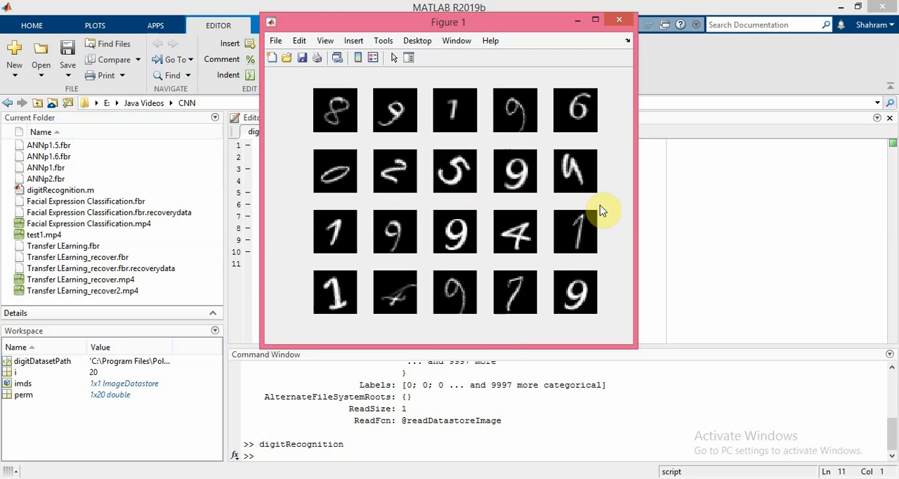
pyautogui.click(618, 19)
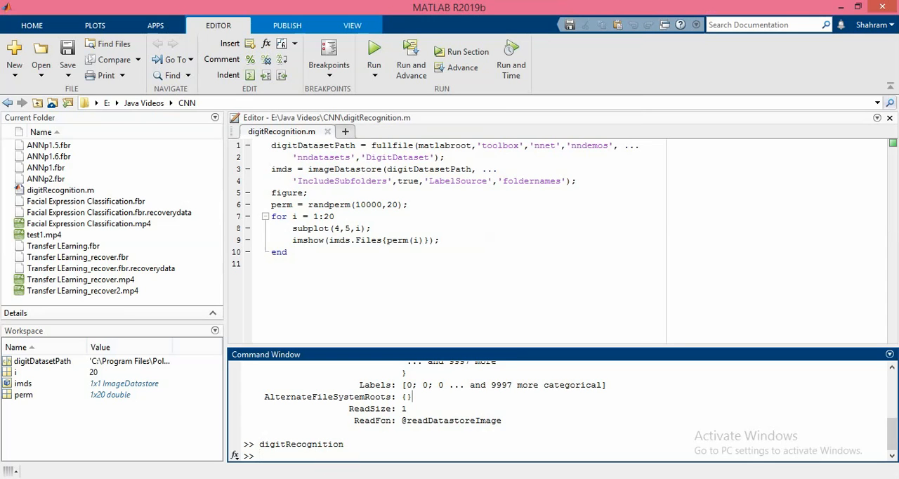
# Step: Run labelCount = countEachLabel(imds) and enlarge the Command Window to read the 1000-per-digit table
pyautogui.write('labelCount = countEachLabel(imds)')
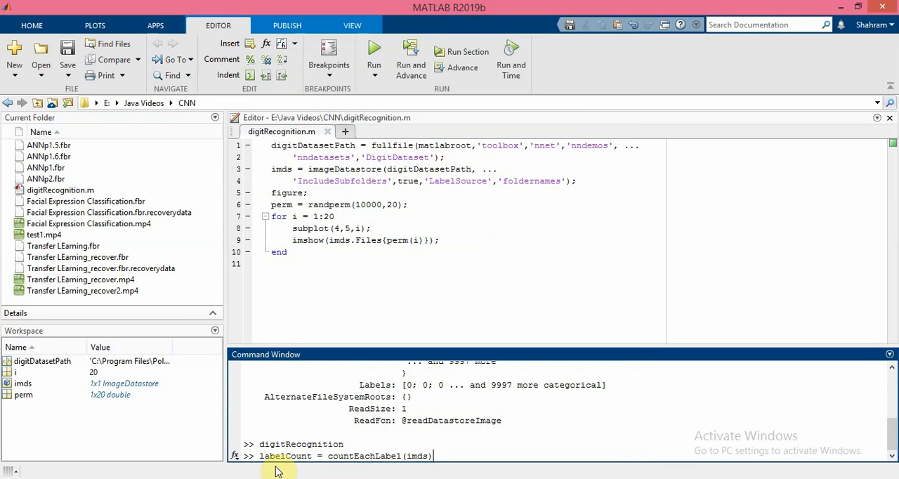
pyautogui.moveTo(344, 466)
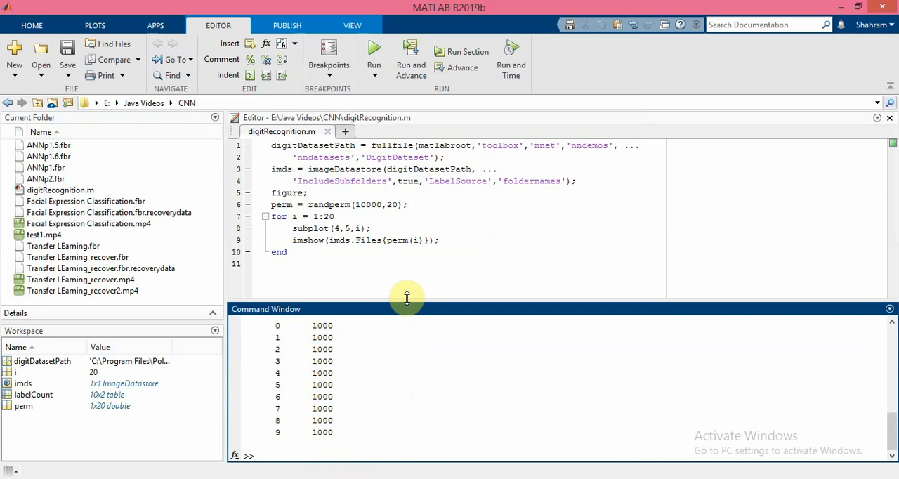
pyautogui.moveTo(406, 298); pyautogui.dragTo(406, 197)
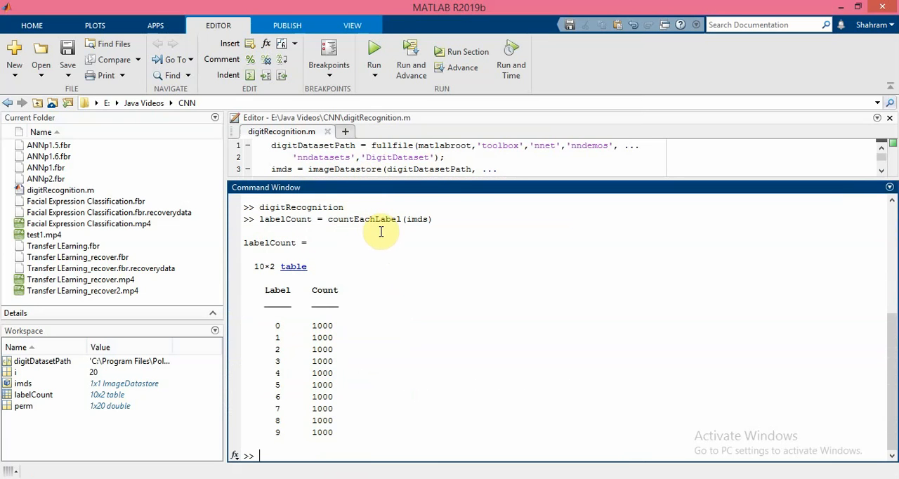
pyautogui.moveTo(348, 263)
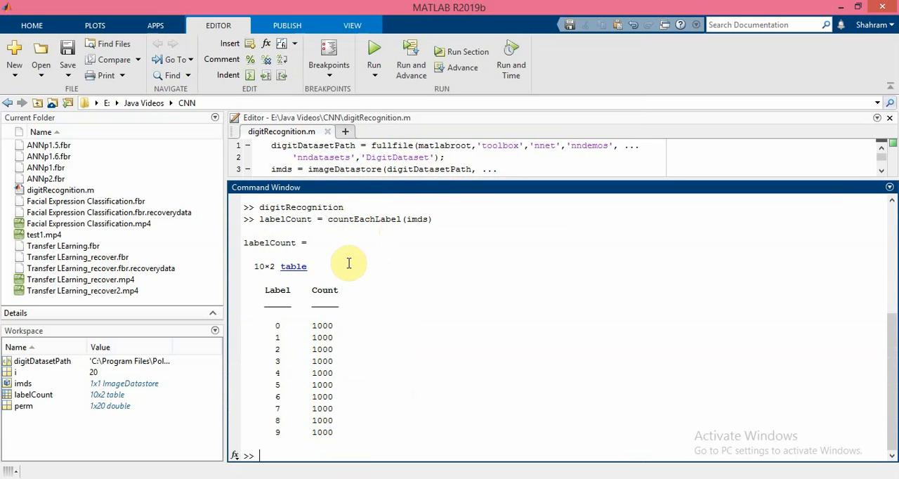
pyautogui.moveTo(311, 289)
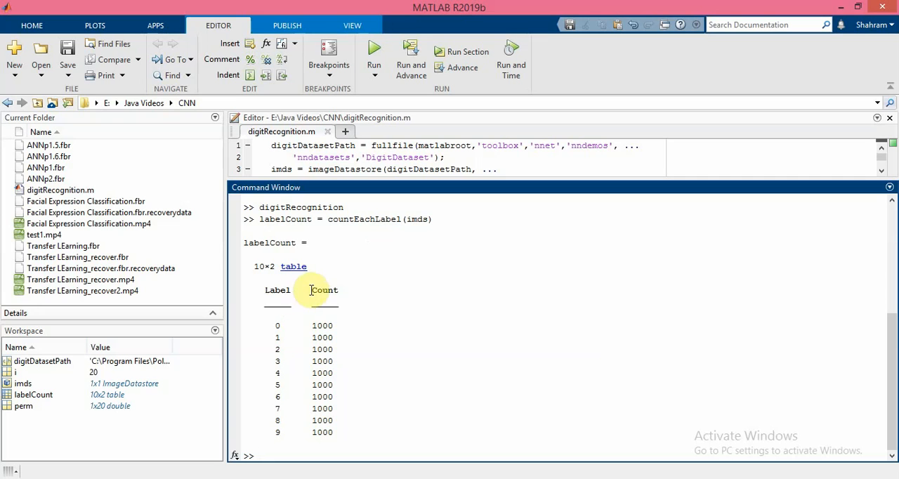
pyautogui.moveTo(277, 289)
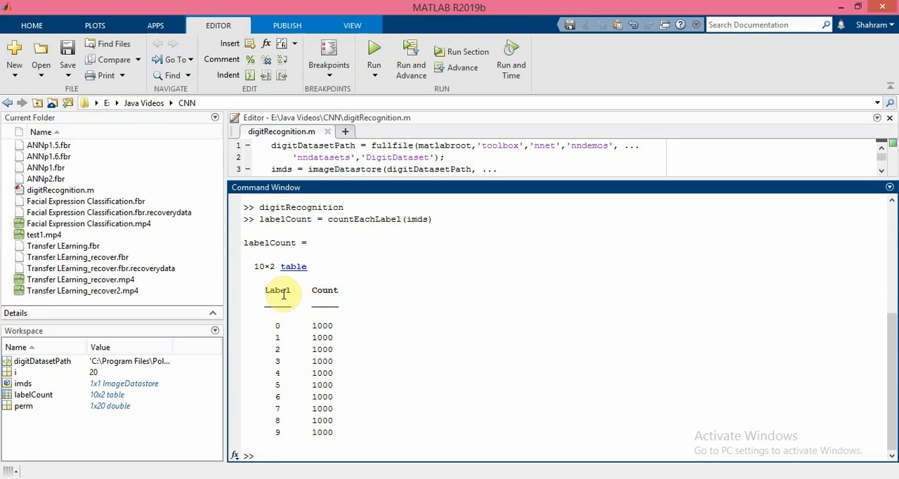
pyautogui.moveTo(274, 399)
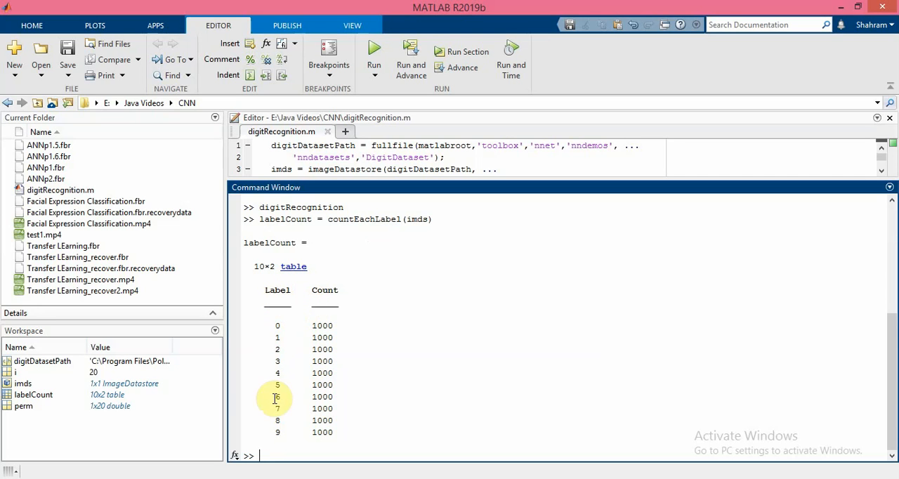
pyautogui.moveTo(277, 325)
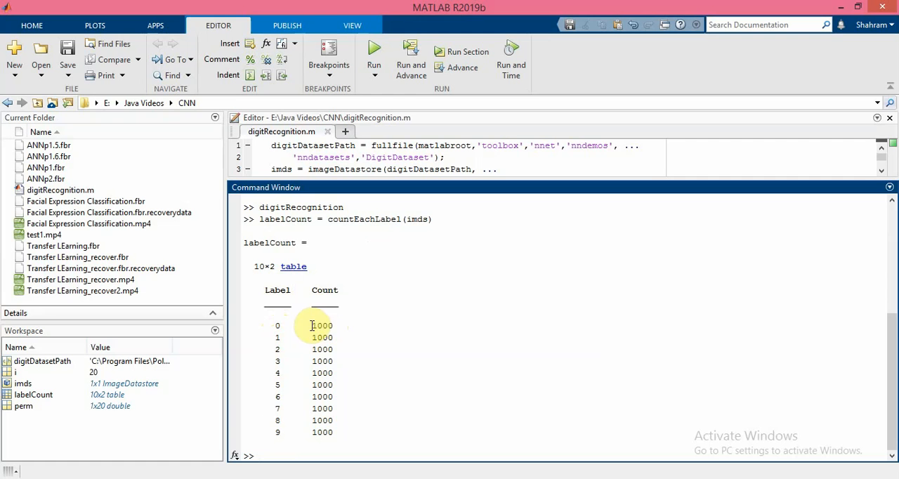
pyautogui.moveTo(323, 345)
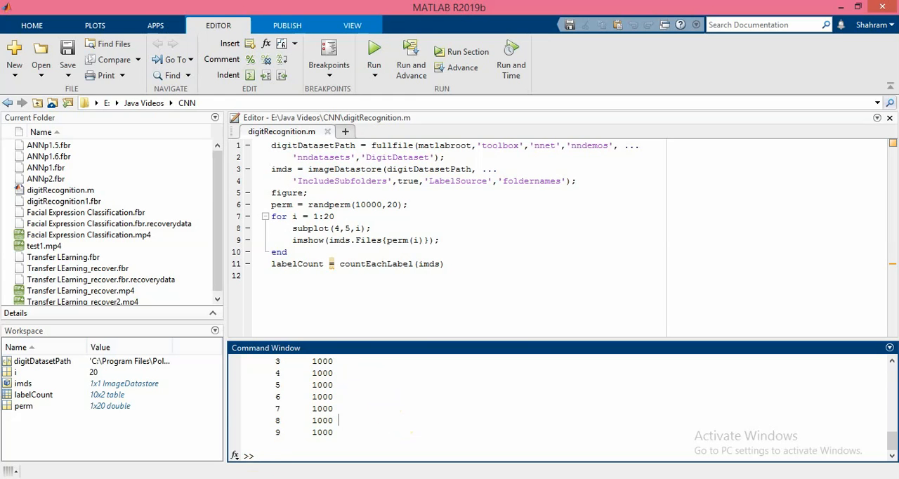
pyautogui.moveTo(372, 420)
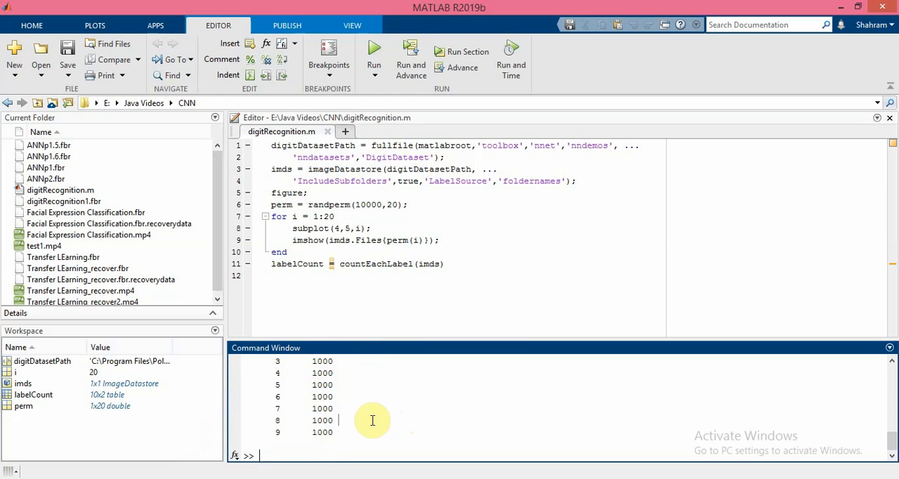
pyautogui.moveTo(303, 360)
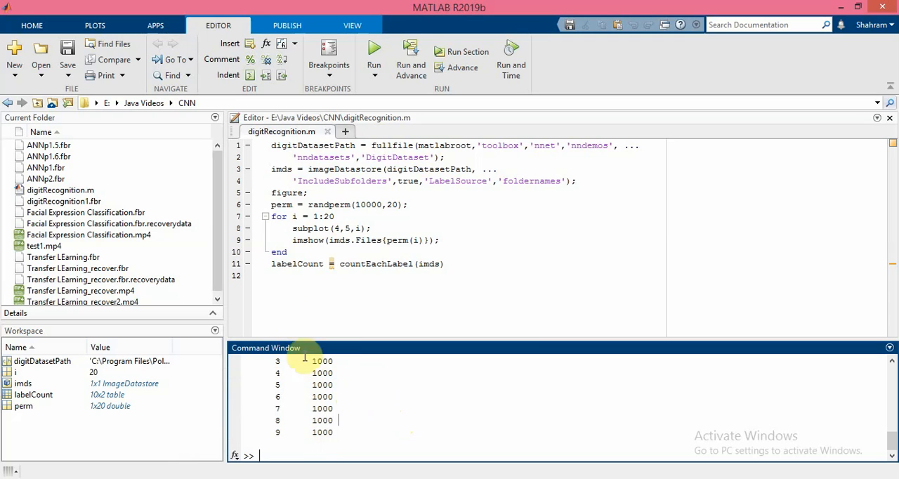
# Step: Load the first datastore image with img=readimage(imds,1)
pyautogui.write('img')
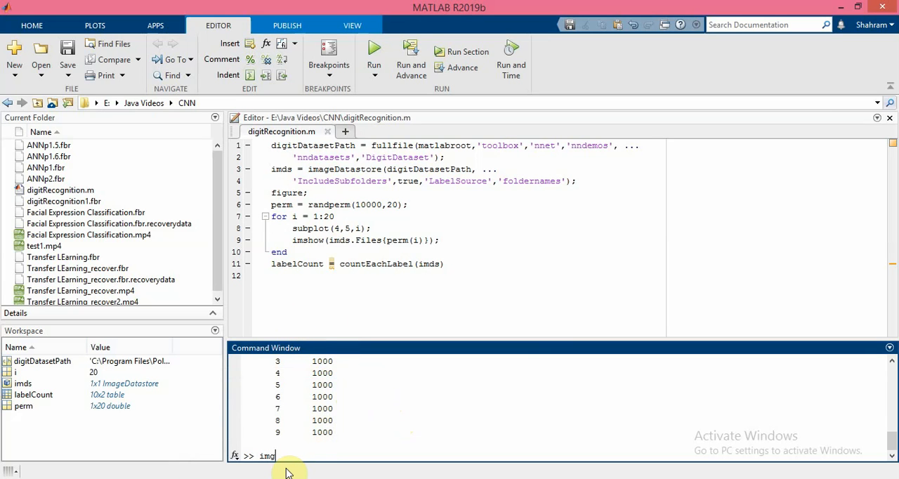
pyautogui.write('=readimage(')
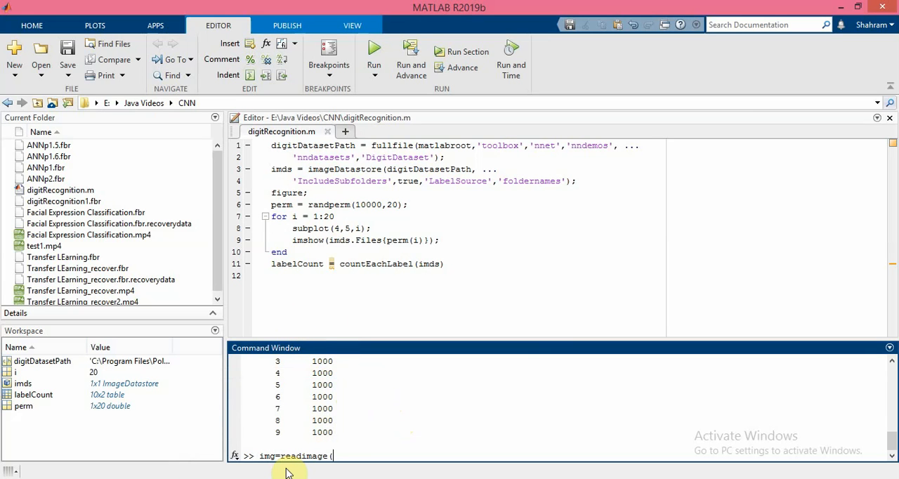
pyautogui.write('i')
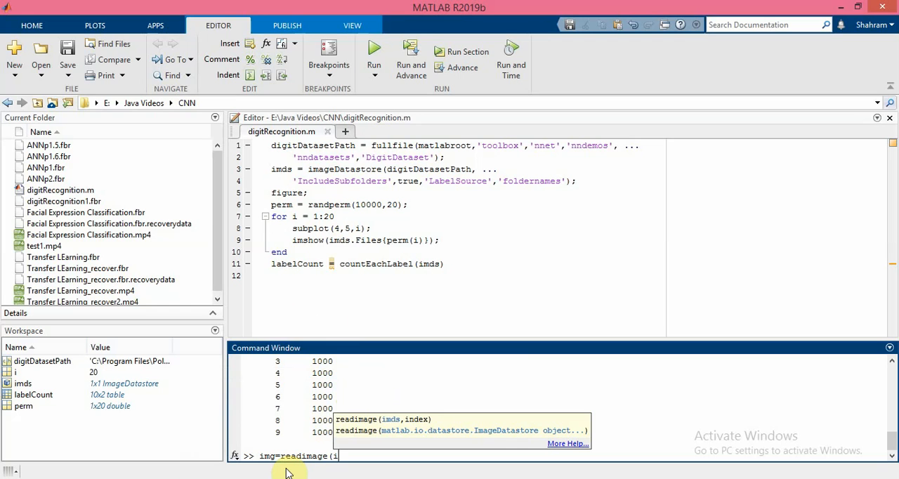
pyautogui.write('mds')
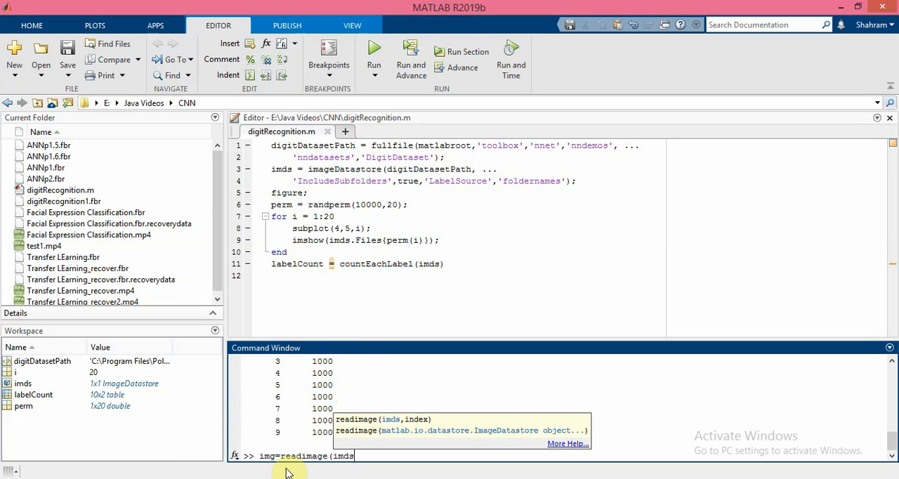
pyautogui.write(',')
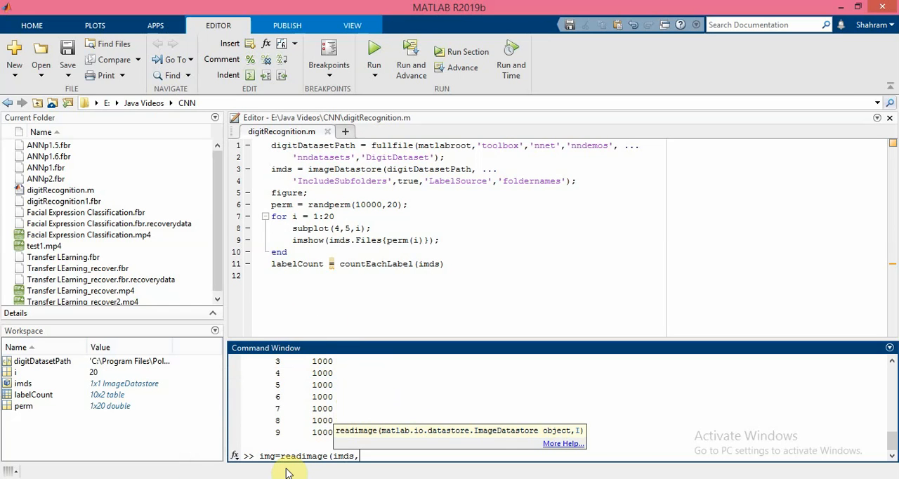
pyautogui.write('1')
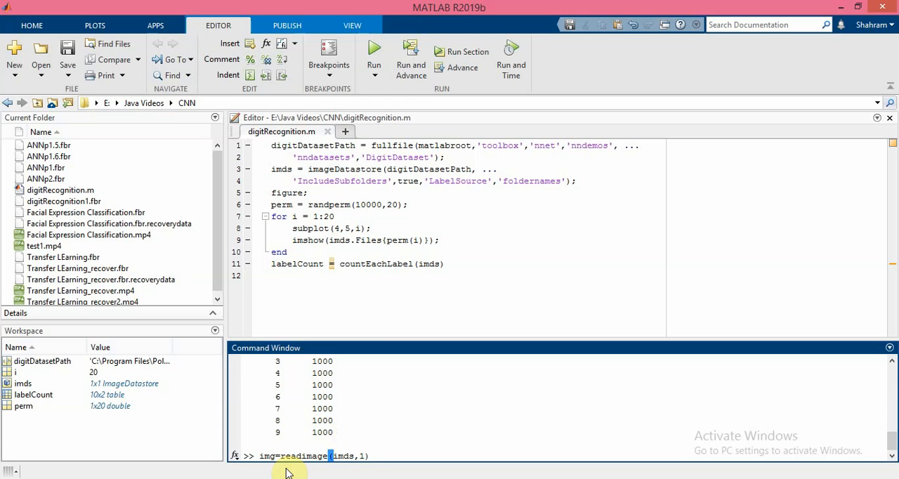
pyautogui.press('Return')
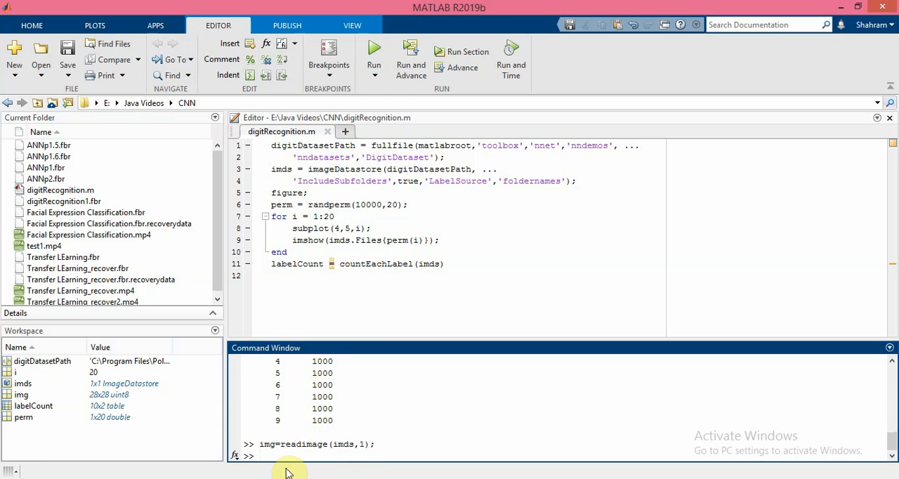
# Step: Confirm with size(img) that the image measures 28 by 28
pyautogui.write('s')
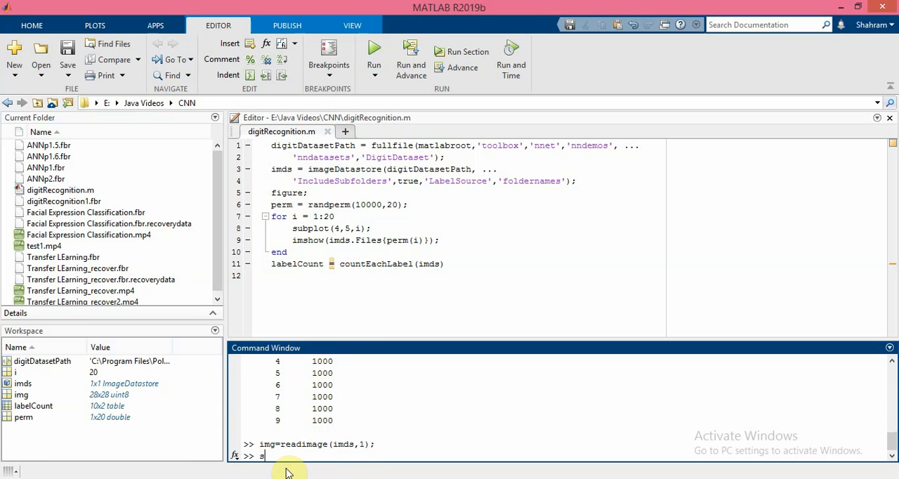
pyautogui.write('ize')
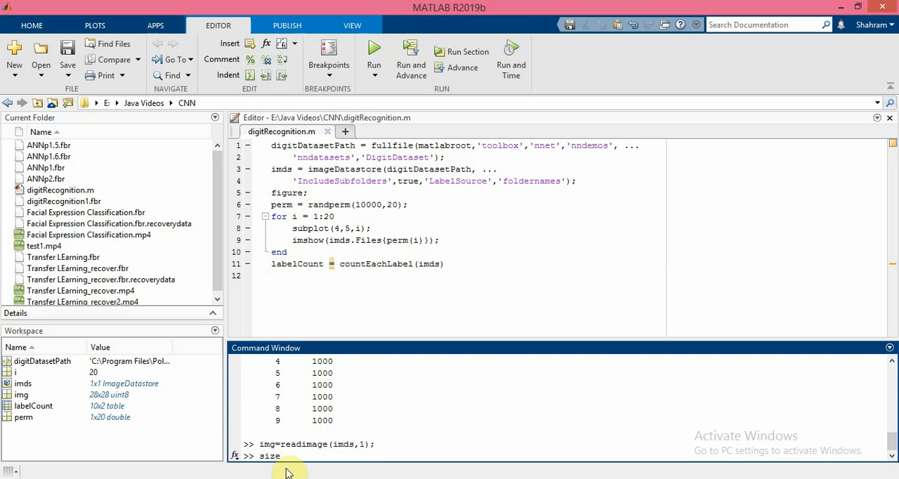
pyautogui.write('(img')
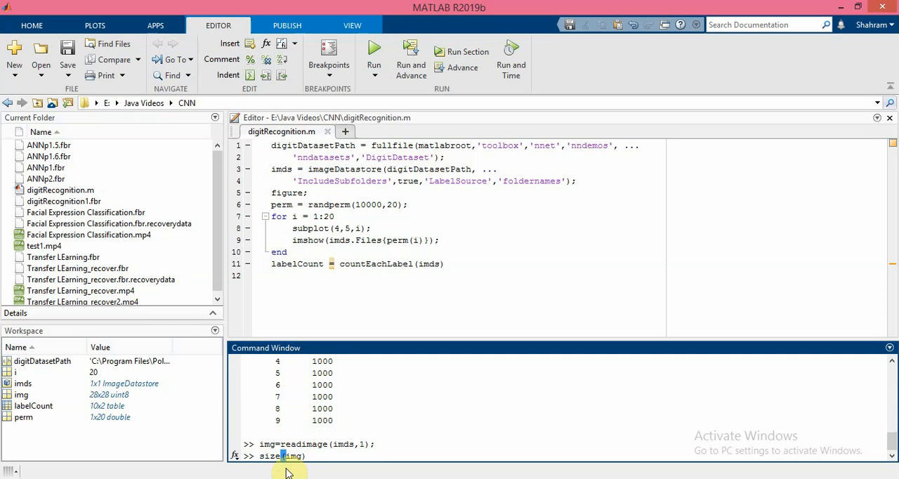
pyautogui.press('Return')
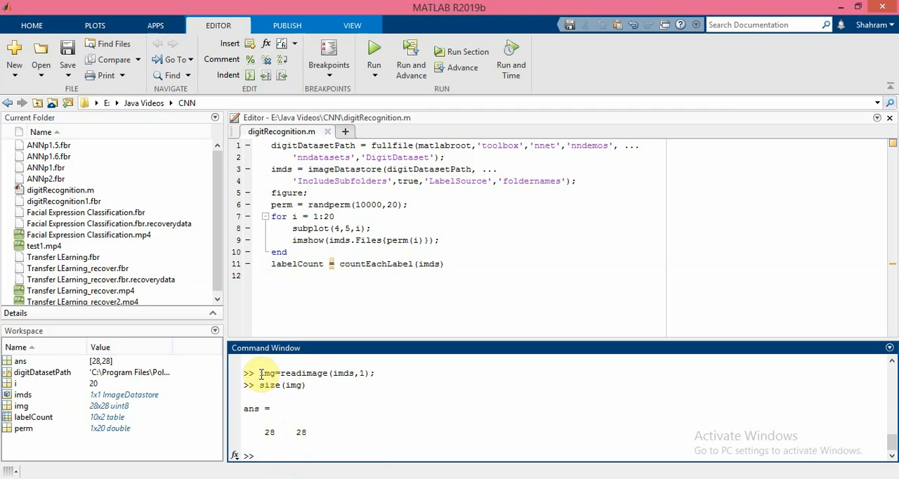
# Step: Copy the readimage and size commands into the script and add the 750-per-label 'randomize' split
pyautogui.moveTo(259, 373); pyautogui.dragTo(306, 385)
pyautogui.write("[imdsTrain,imdsValidation] = splitEachLabel(imds,numTrainFiles,'randomize');")
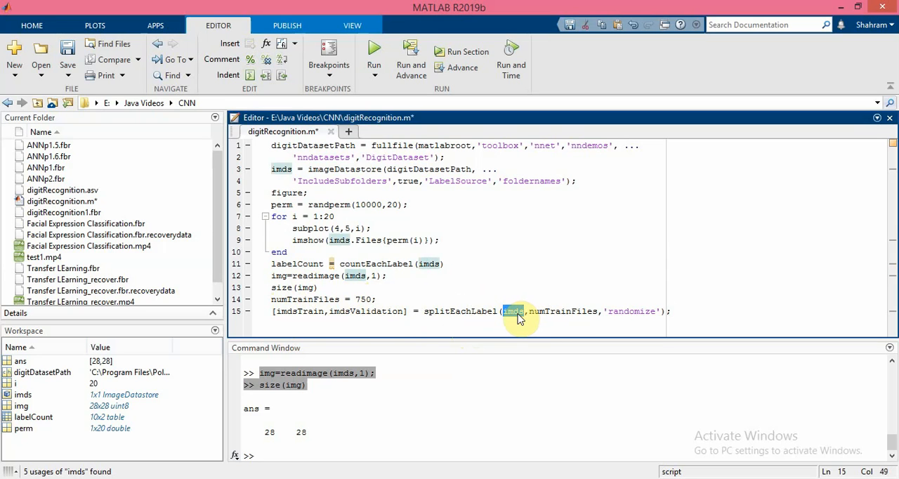
pyautogui.moveTo(385, 322)
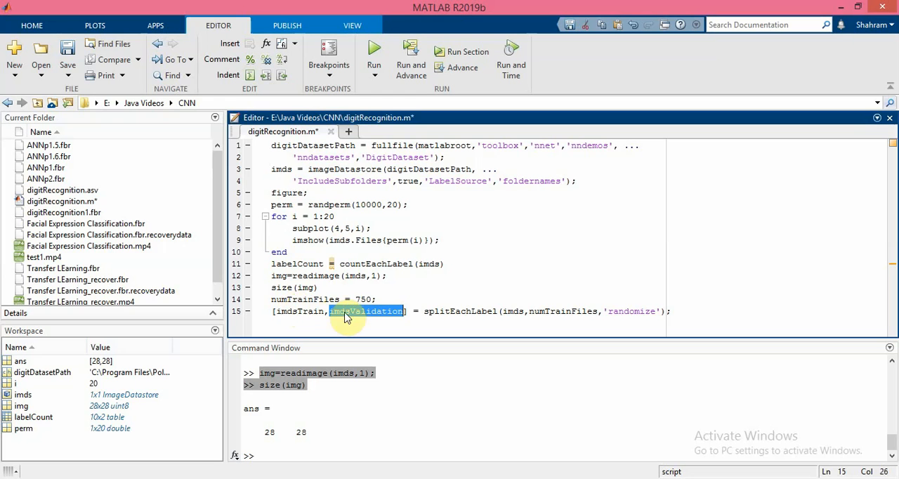
pyautogui.doubleClick(631, 311)
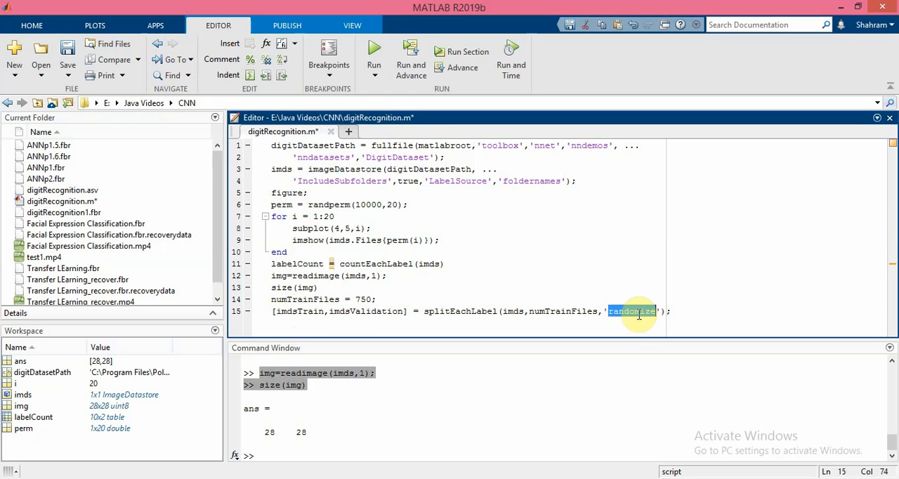
pyautogui.moveTo(612, 325)
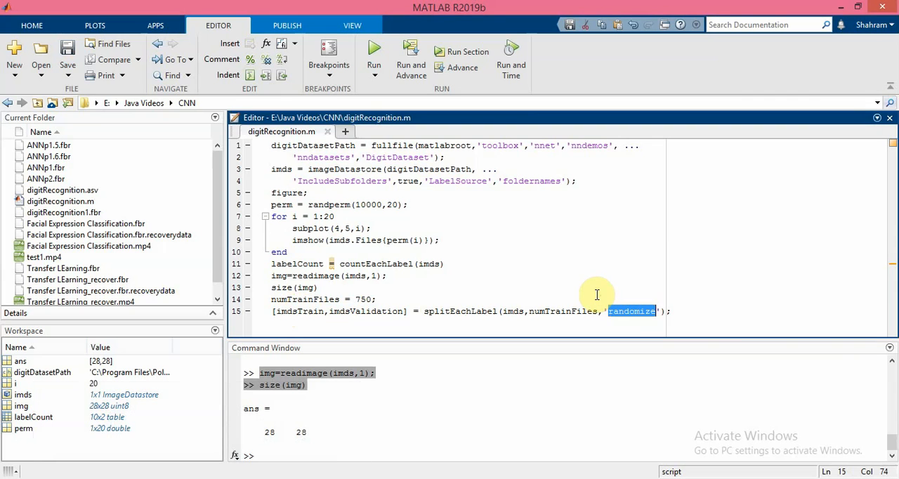
pyautogui.moveTo(748, 277)
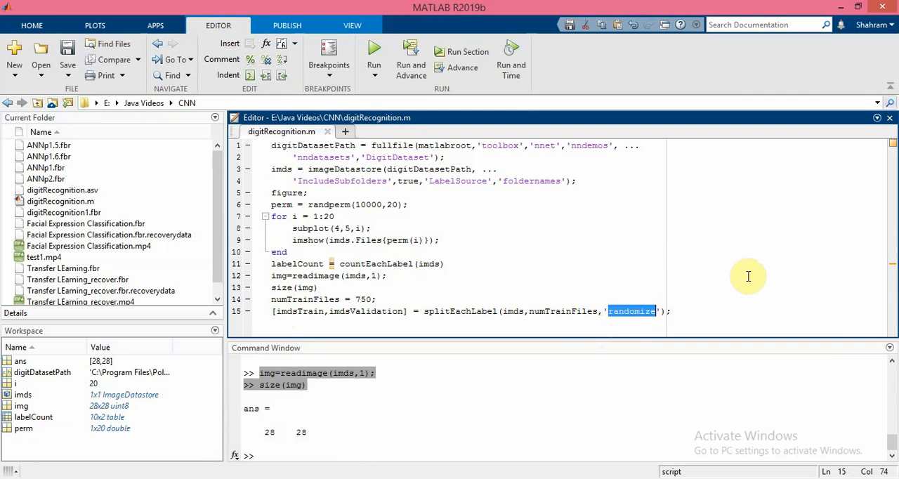
pyautogui.moveTo(807, 270)
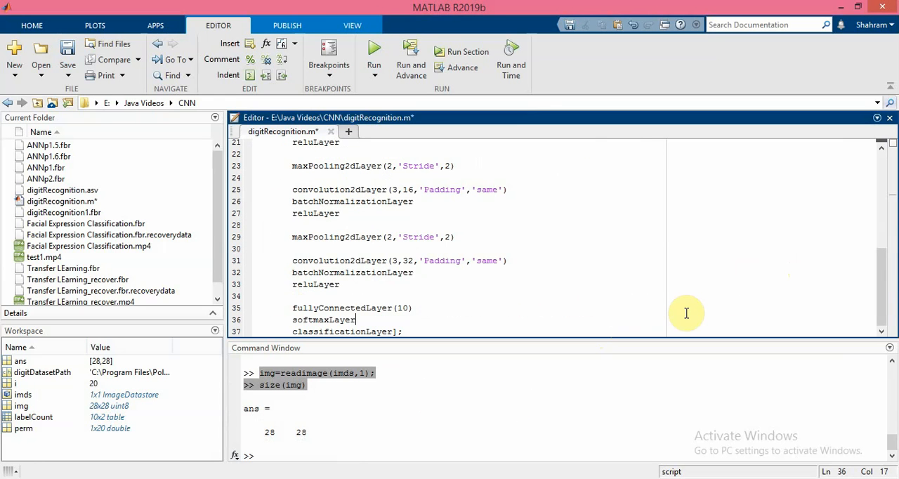
pyautogui.scroll(3)
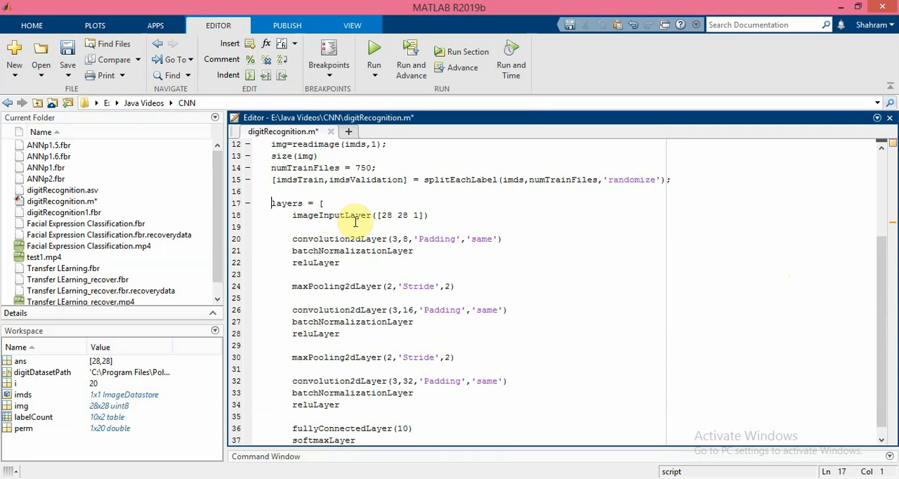
pyautogui.moveTo(316, 215)
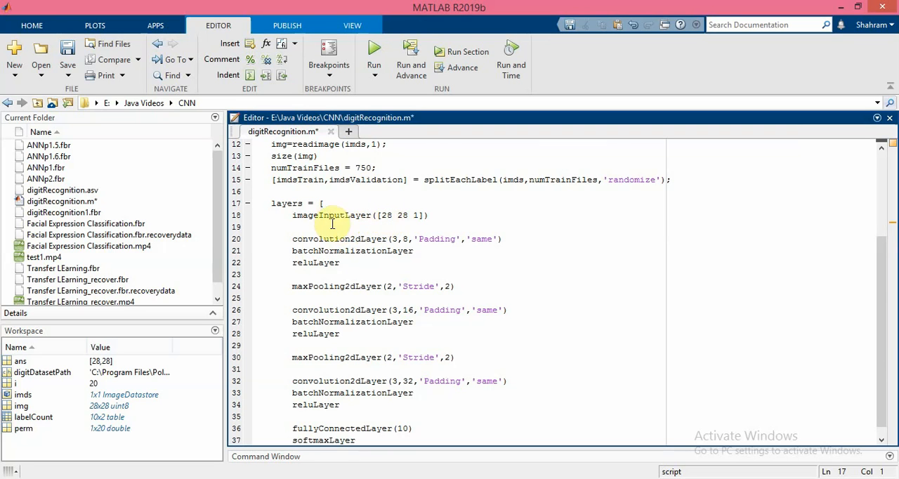
pyautogui.moveTo(324, 223)
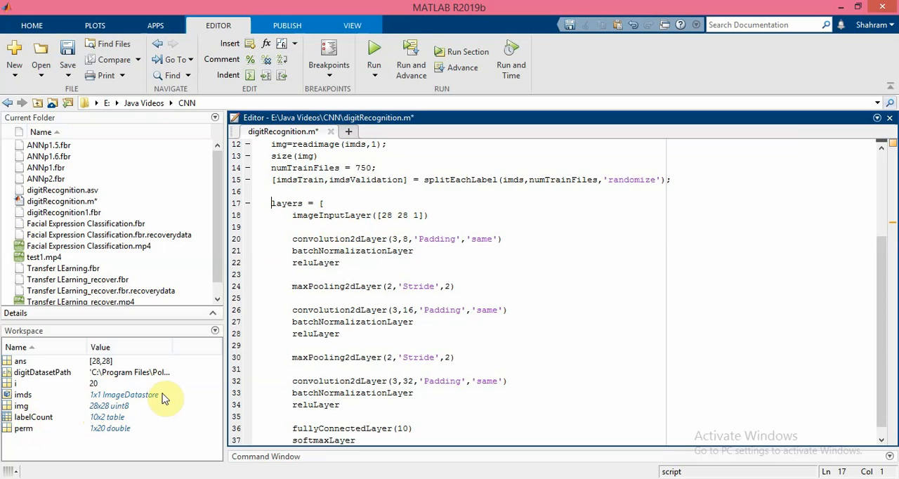
pyautogui.moveTo(358, 292)
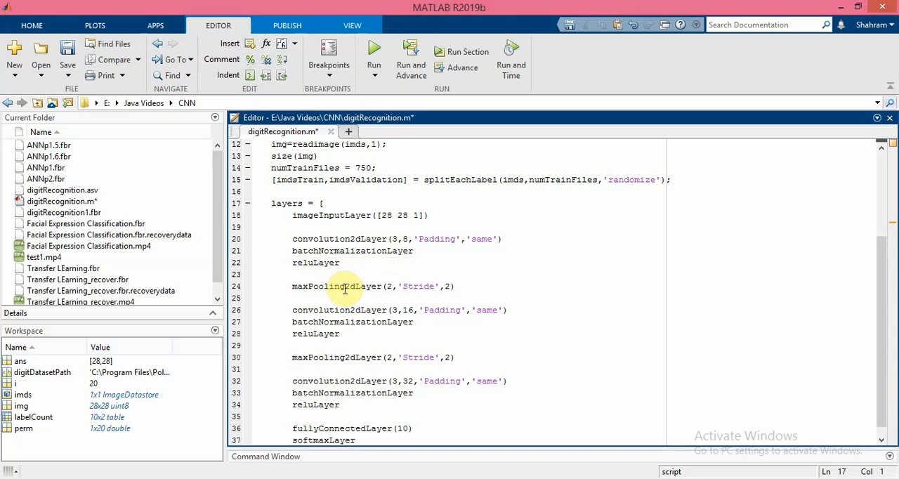
pyautogui.moveTo(373, 286)
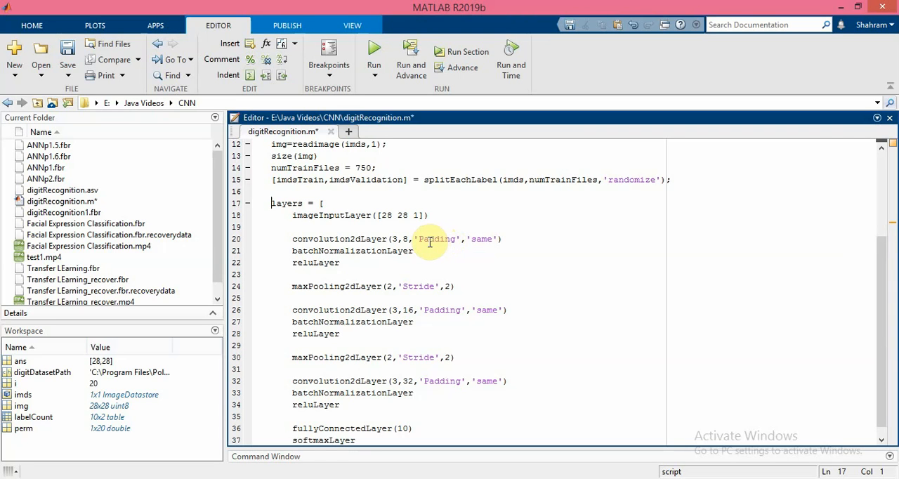
pyautogui.moveTo(452, 241)
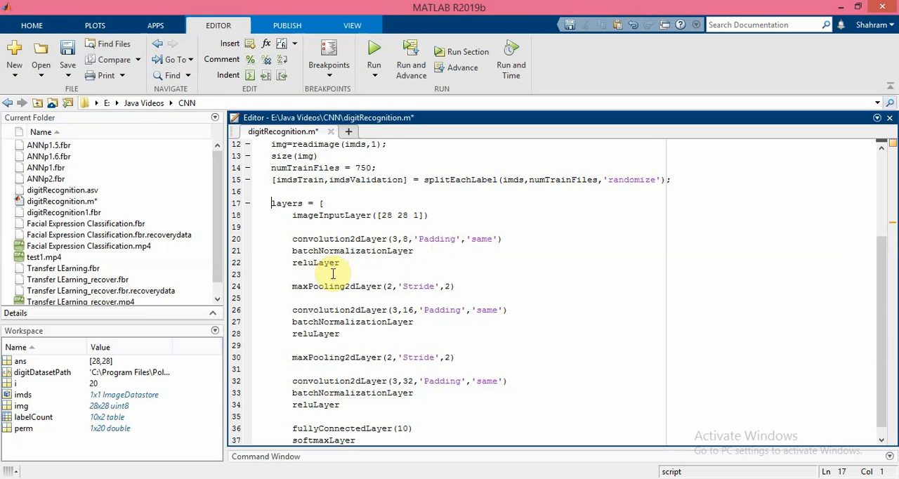
pyautogui.moveTo(326, 287)
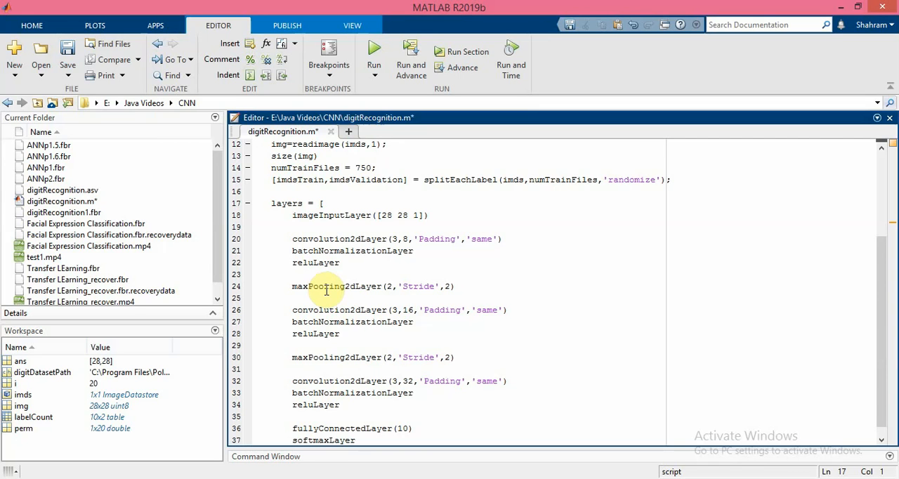
pyautogui.moveTo(320, 292)
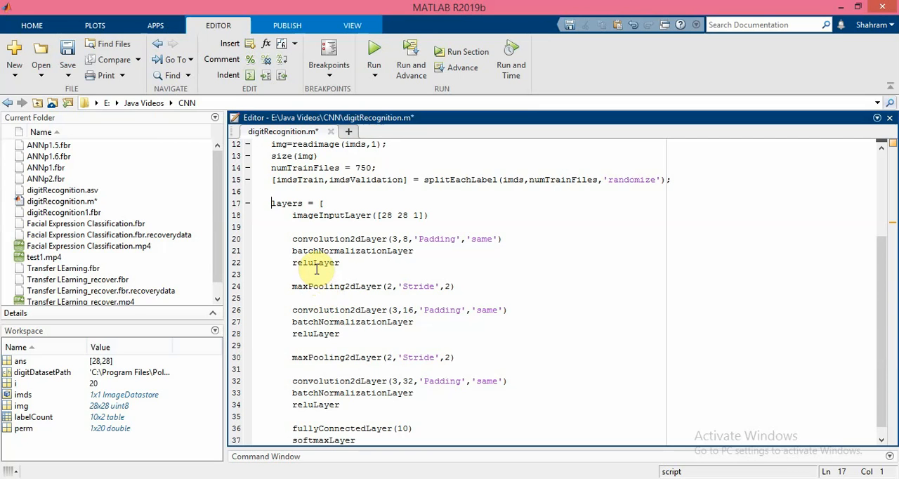
pyautogui.doubleClick(315, 262)
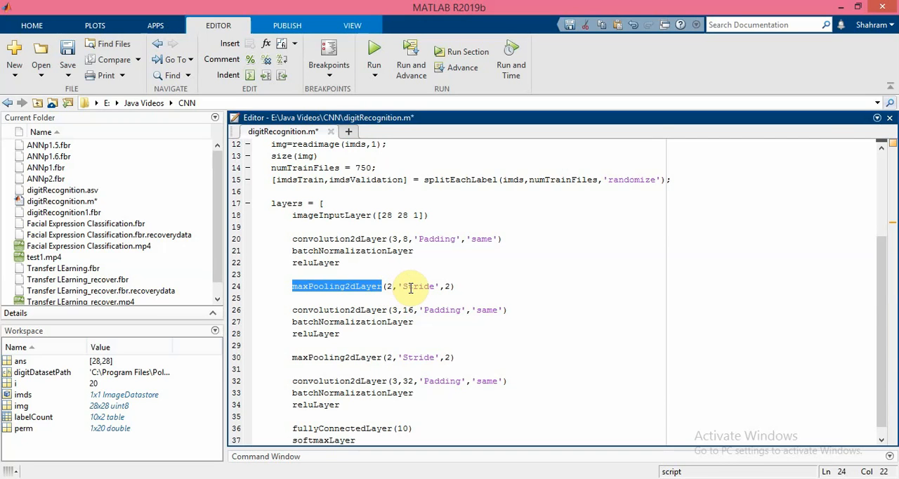
pyautogui.doubleClick(418, 286)
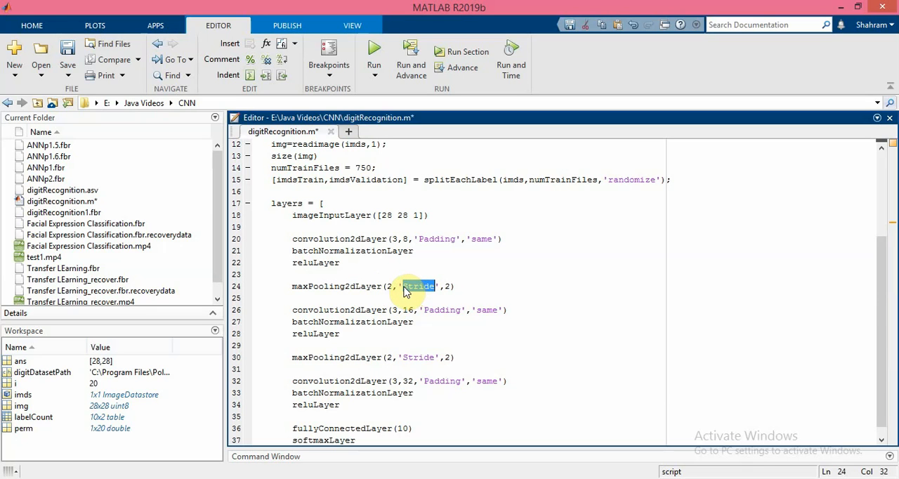
pyautogui.moveTo(410, 292)
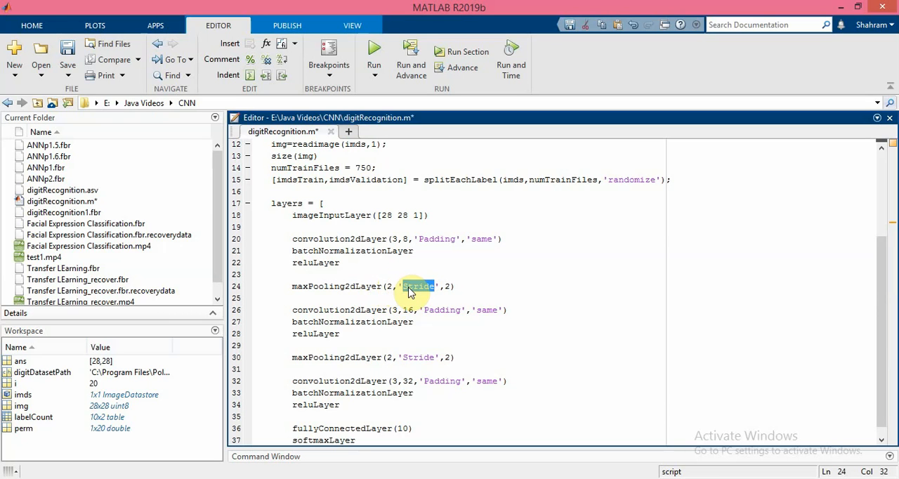
pyautogui.moveTo(351, 295)
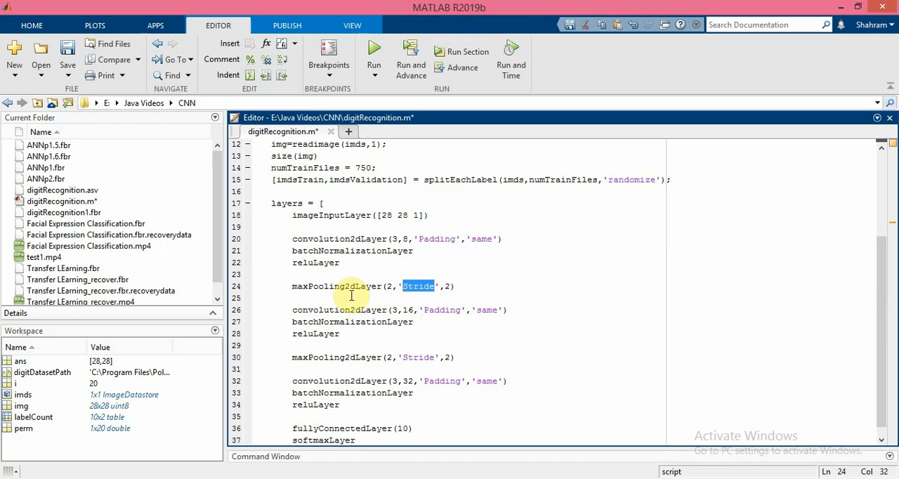
pyautogui.moveTo(286, 315)
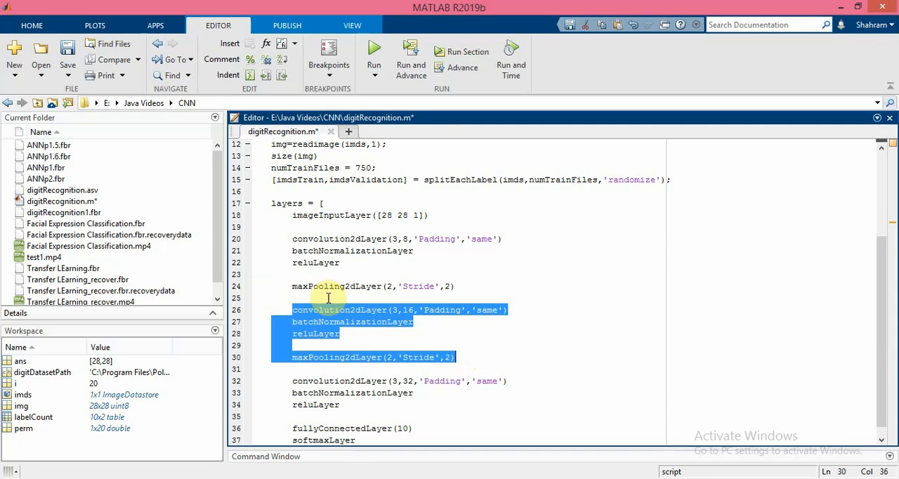
pyautogui.moveTo(366, 325)
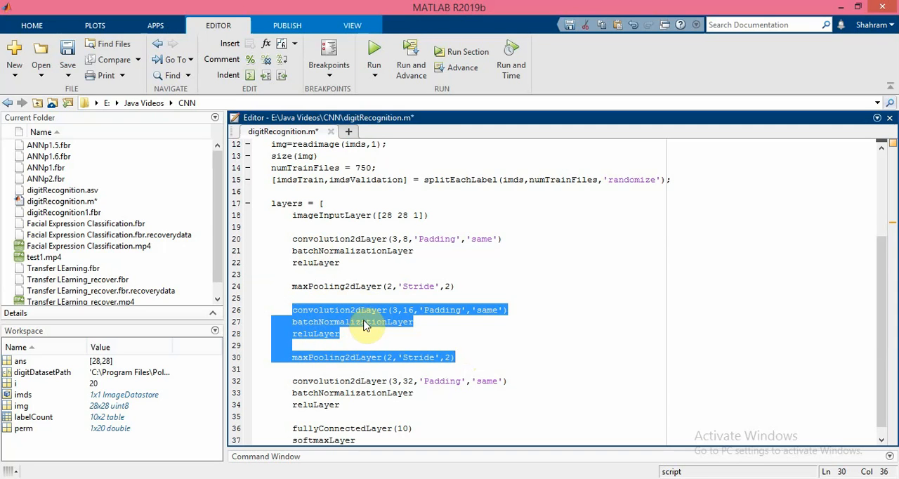
pyautogui.moveTo(340, 349)
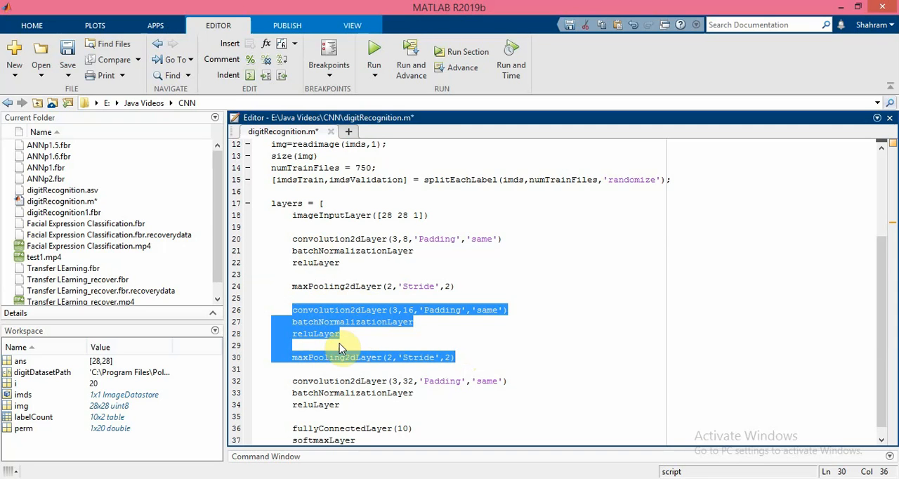
pyautogui.moveTo(372, 359)
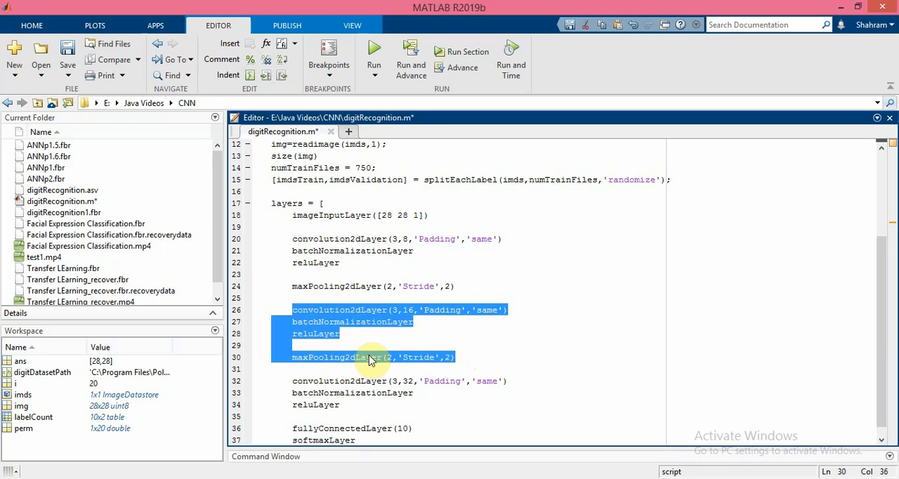
pyautogui.click(354, 334)
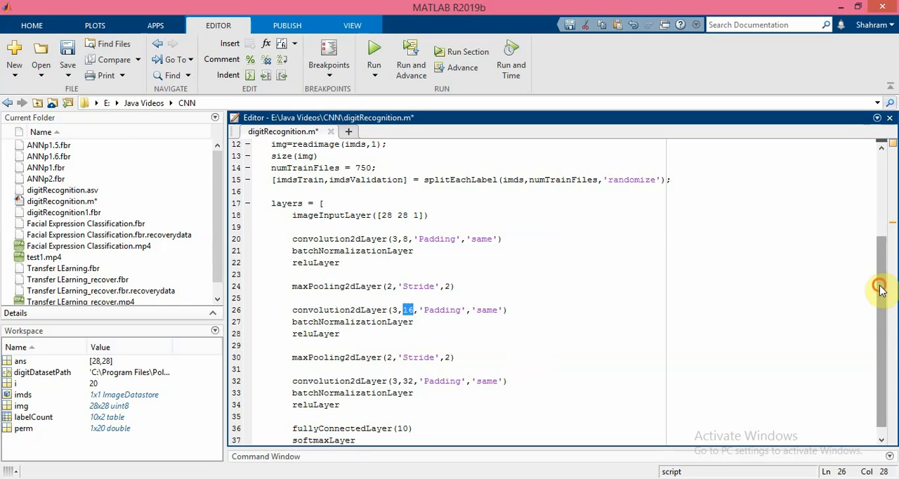
pyautogui.scroll(-3)
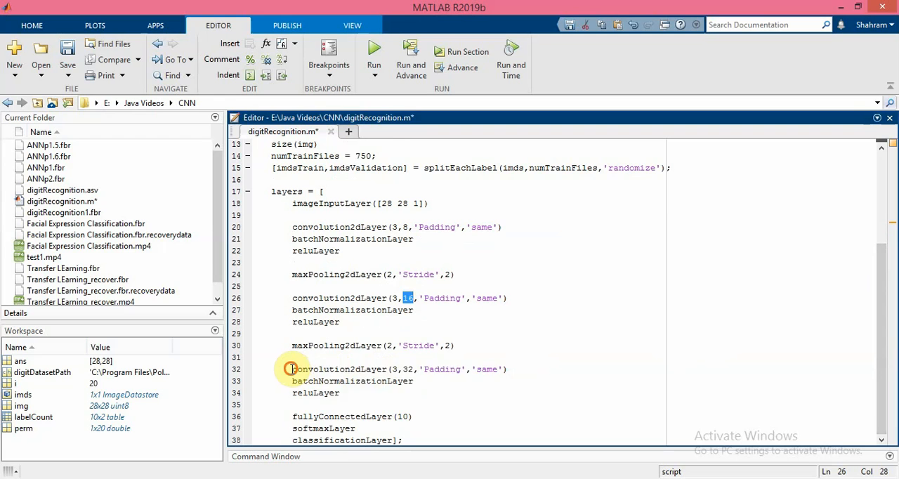
pyautogui.moveTo(292, 368); pyautogui.dragTo(340, 393)
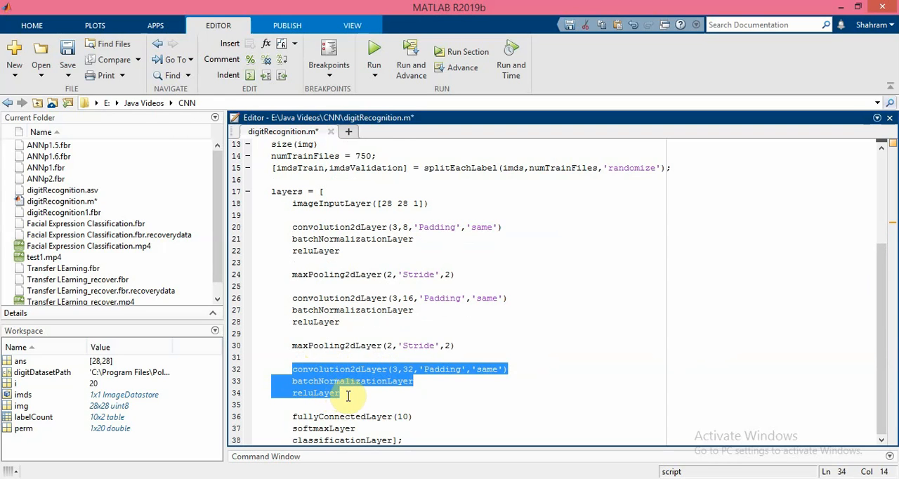
pyautogui.moveTo(372, 386)
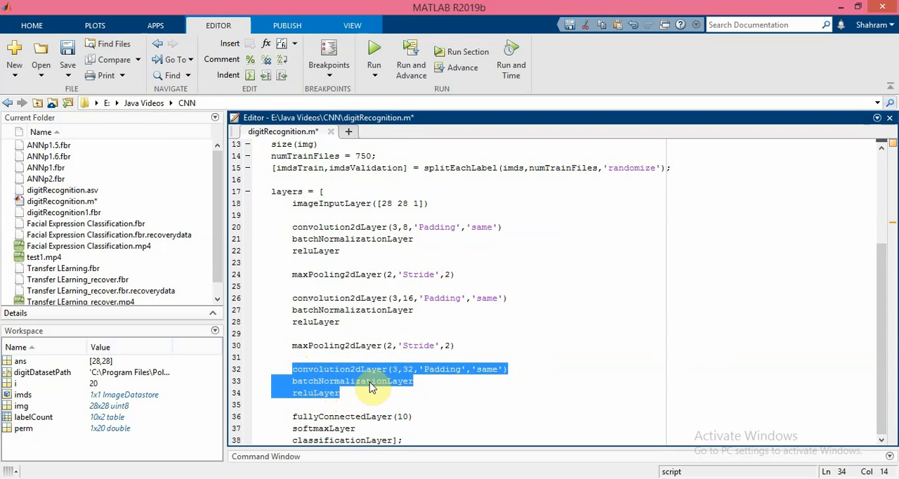
pyautogui.moveTo(359, 374)
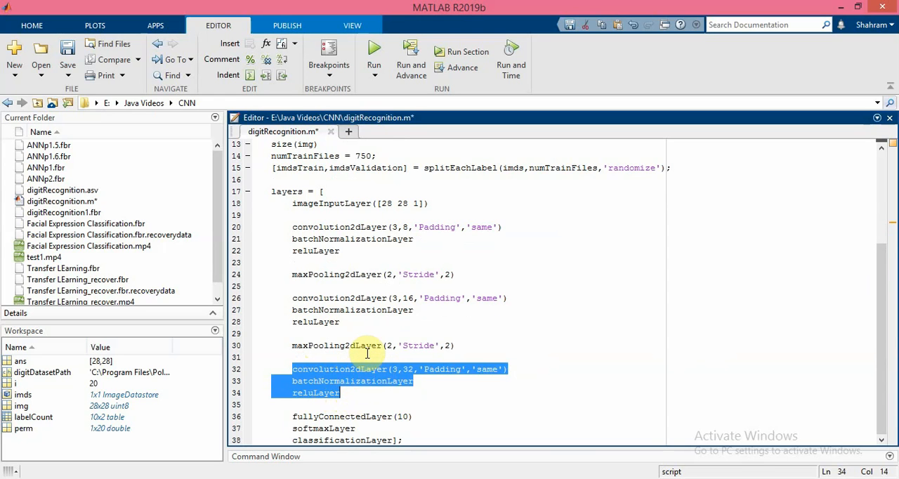
pyautogui.click(360, 346)
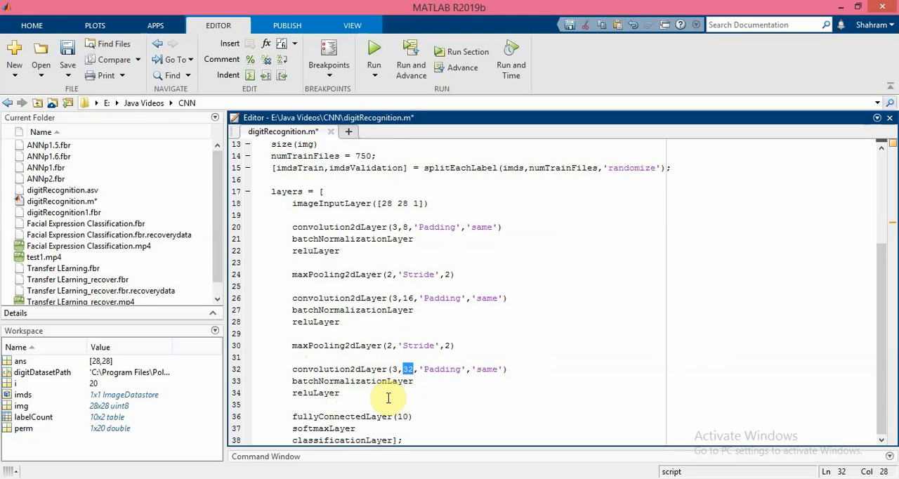
pyautogui.moveTo(887, 318)
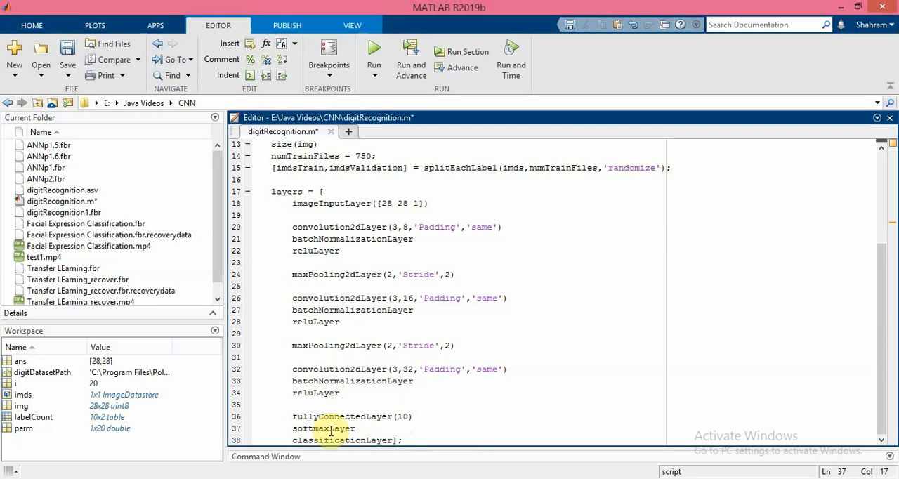
pyautogui.moveTo(354, 419)
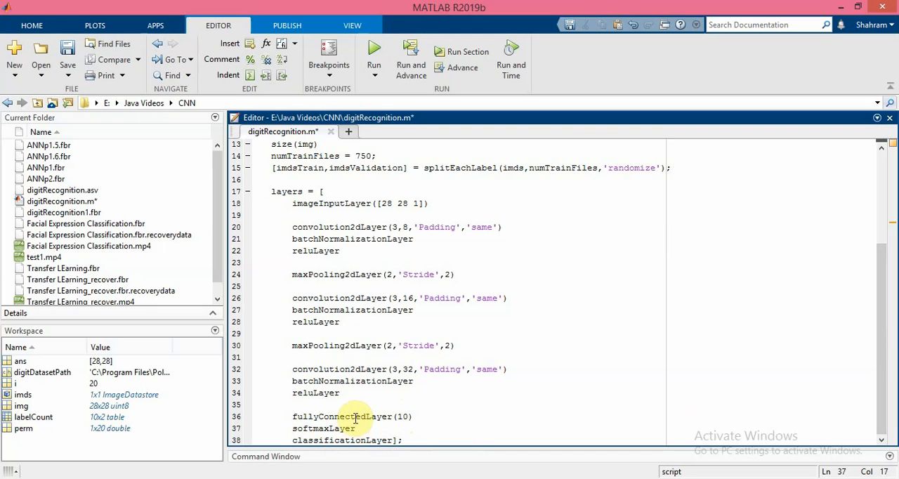
pyautogui.moveTo(348, 427)
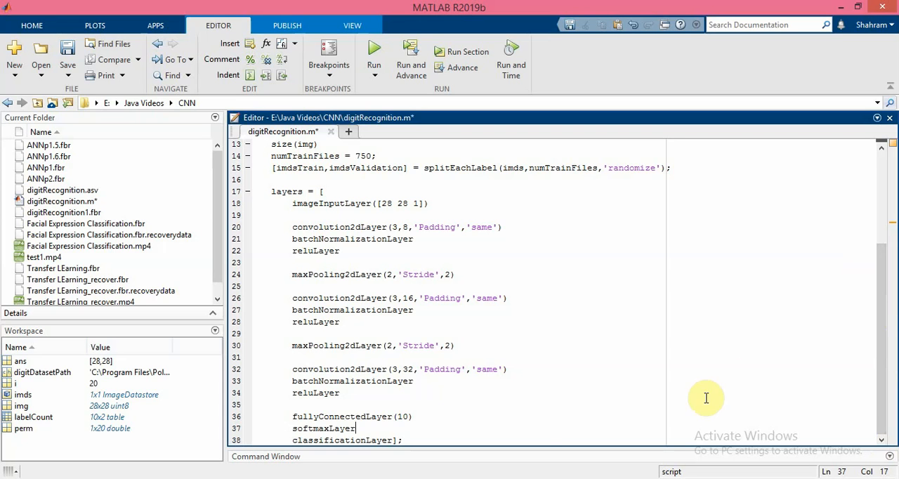
pyautogui.moveTo(458, 442)
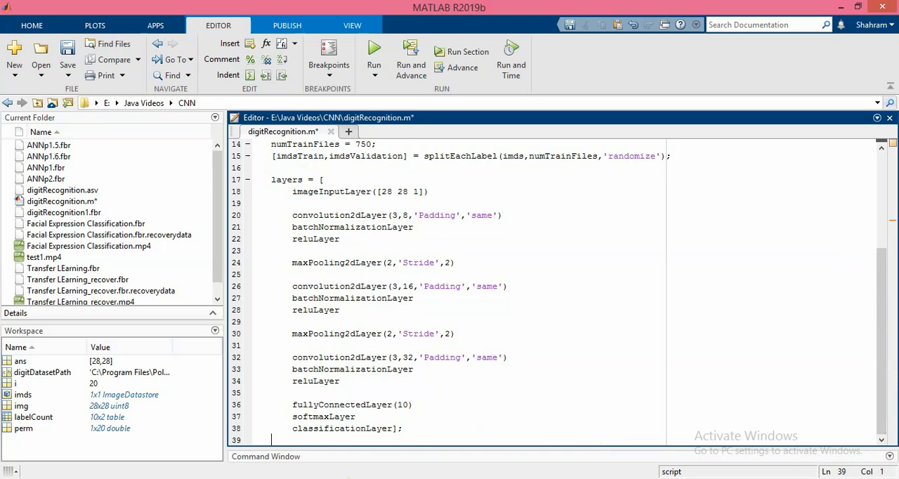
pyautogui.scroll(-3)
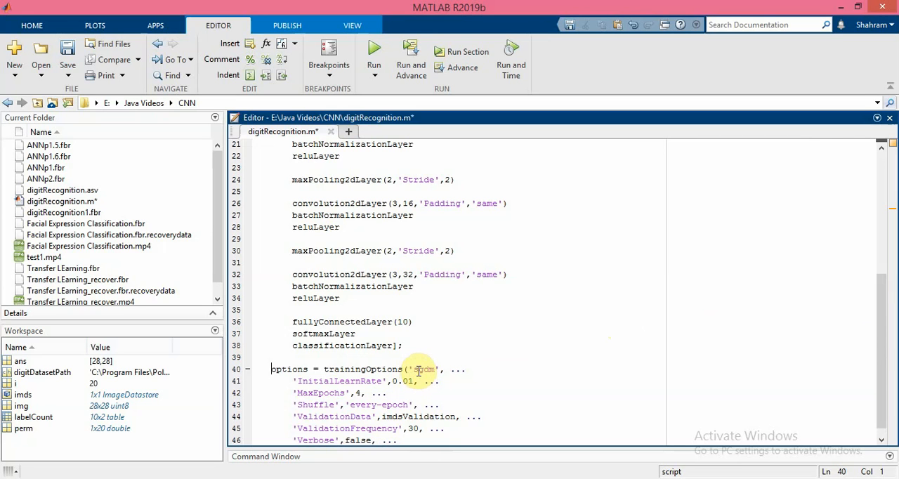
# Step: Complete trainingOptions('sgdm', ...) with 4 epochs, shuffling, ValidationData every 30 iterations and 'training-progress' plots
pyautogui.doubleClick(424, 368)
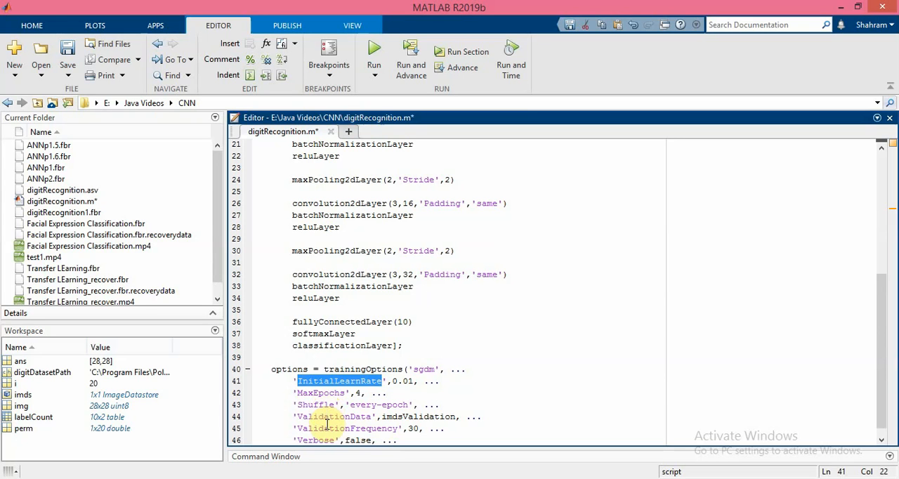
pyautogui.moveTo(884, 303)
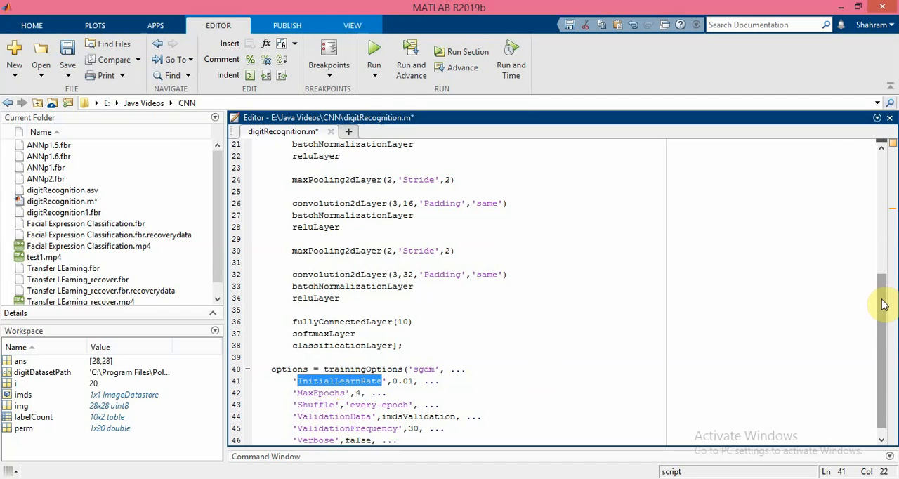
pyautogui.scroll(-3)
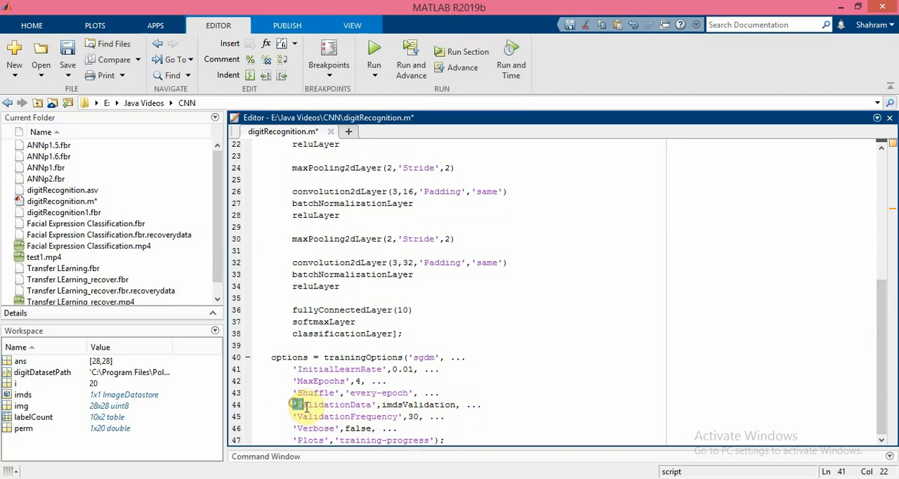
pyautogui.moveTo(294, 405); pyautogui.dragTo(329, 416)
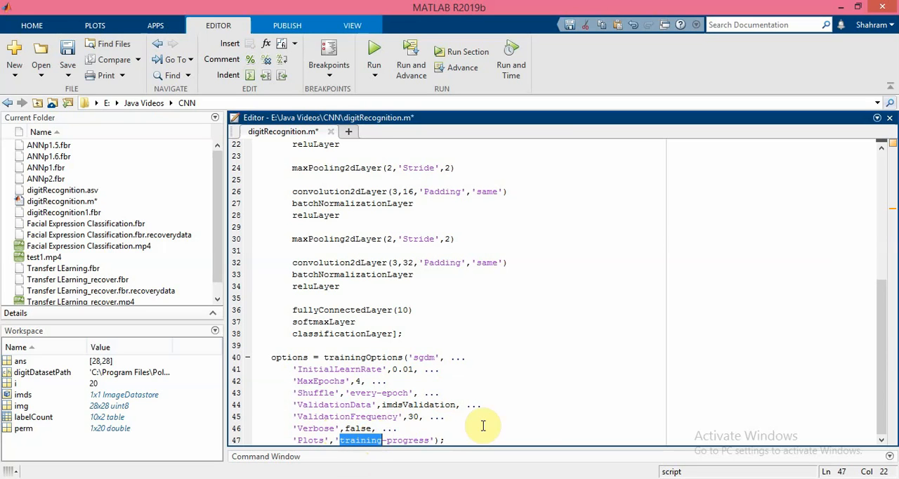
pyautogui.moveTo(590, 412)
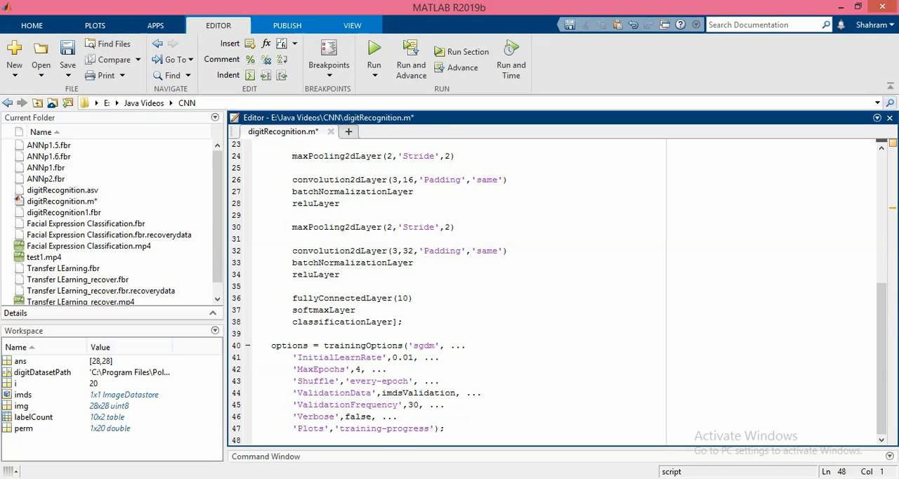
pyautogui.write('net = trainNetwork(imdsTrain,layers,options);')
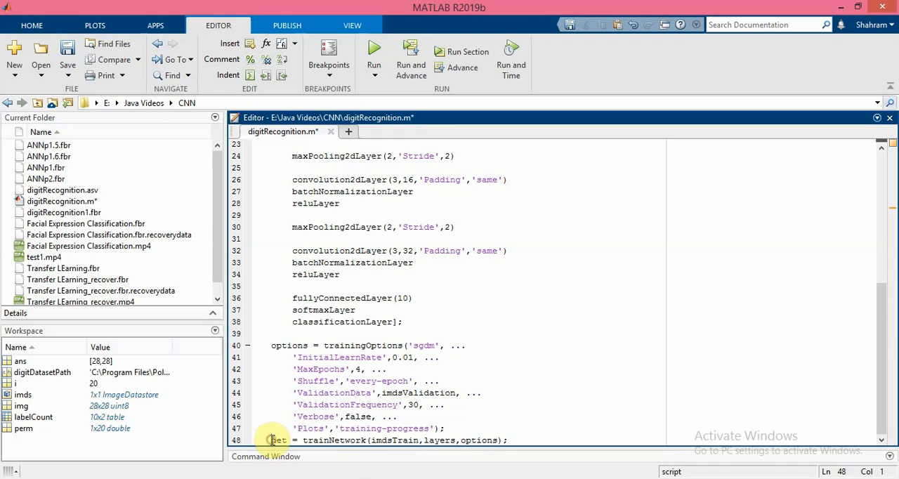
pyautogui.scroll(-3)
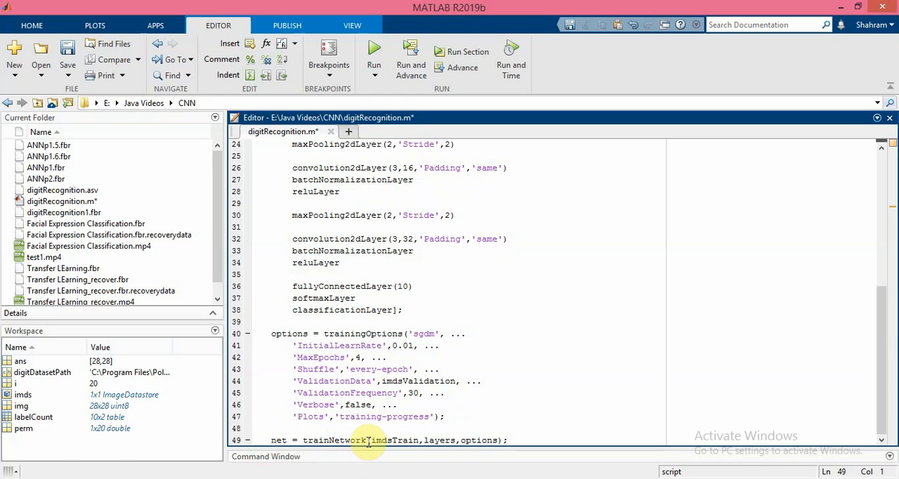
pyautogui.doubleClick(393, 440)
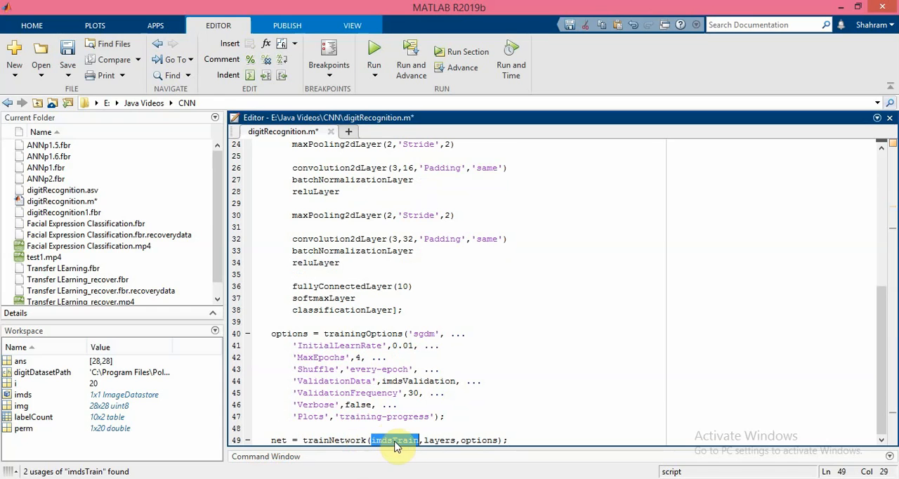
pyautogui.click(436, 441)
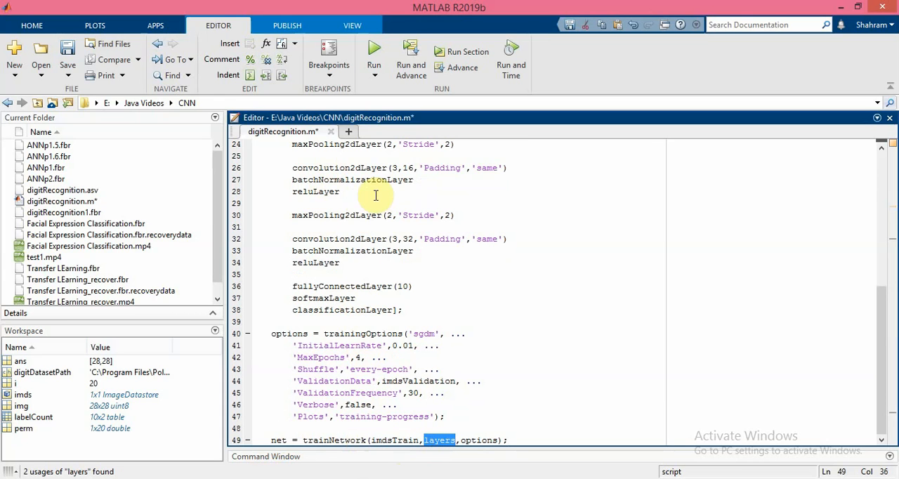
pyautogui.moveTo(469, 432)
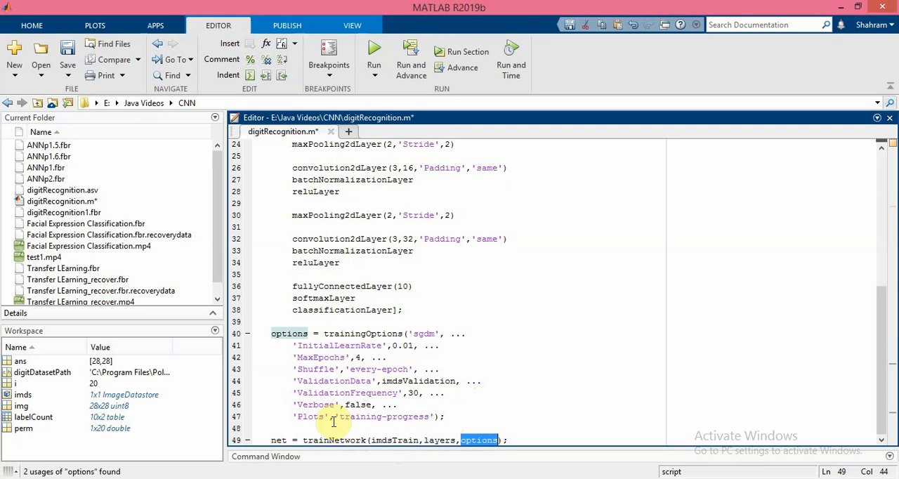
pyautogui.moveTo(374, 393)
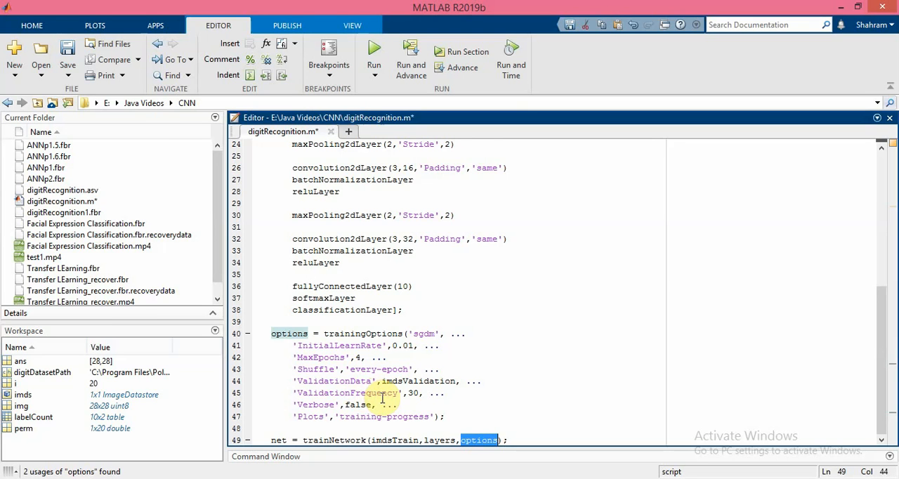
pyautogui.click(374, 56)
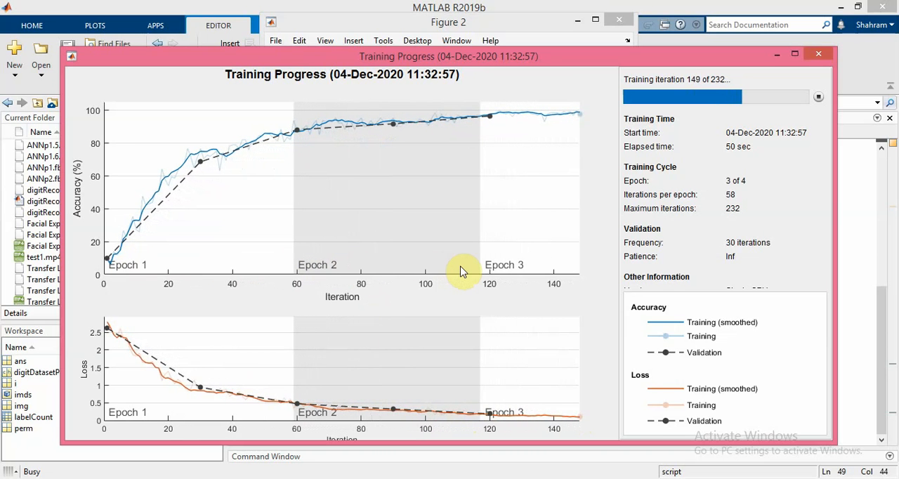
pyautogui.moveTo(547, 251)
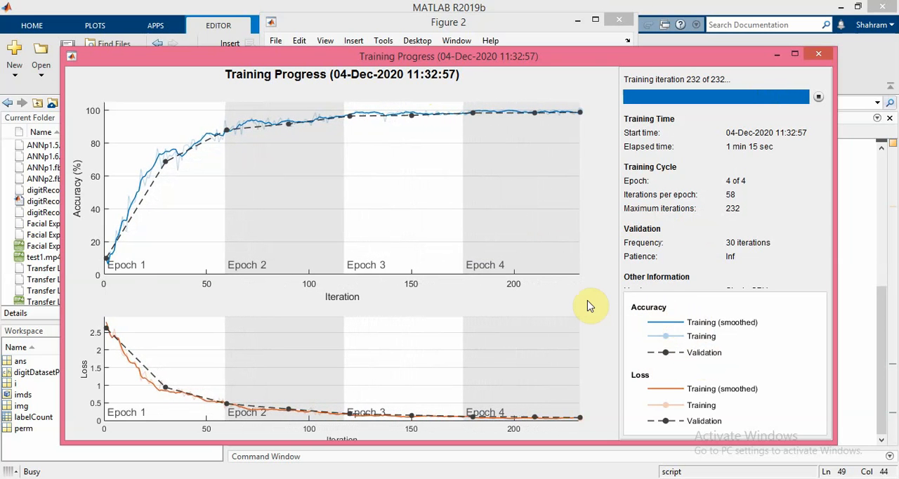
pyautogui.moveTo(790, 111)
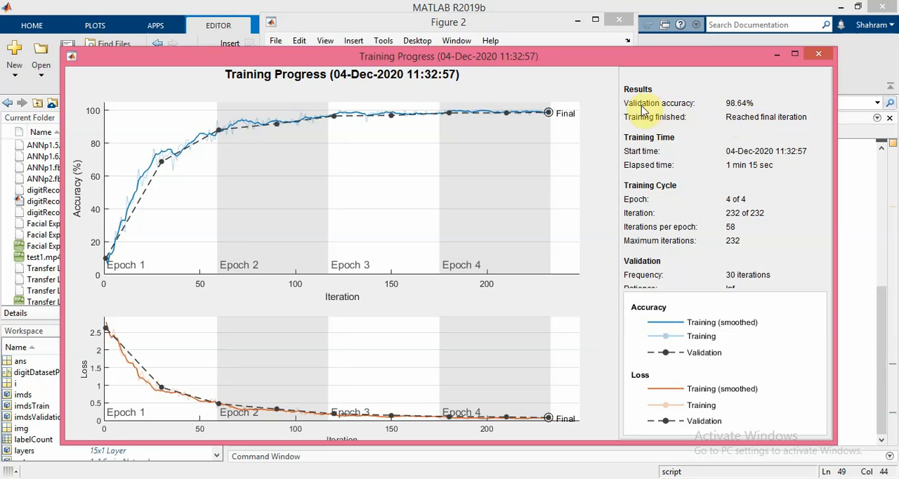
pyautogui.moveTo(733, 112)
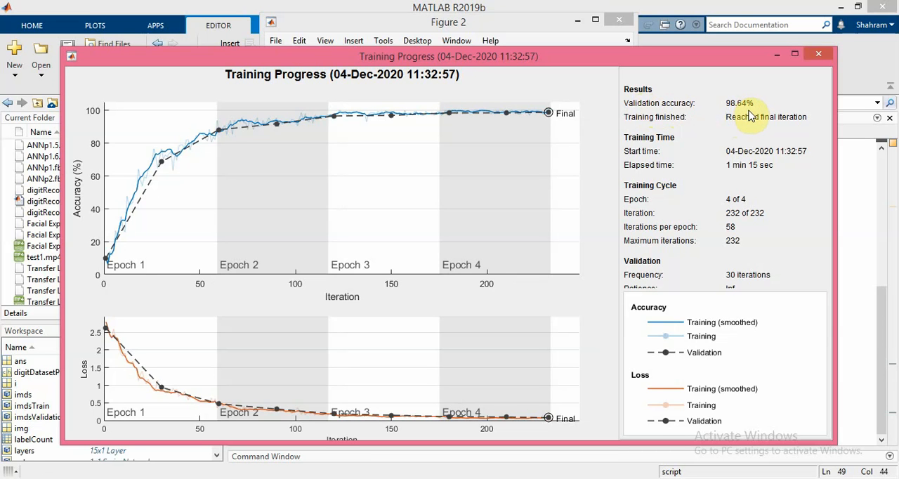
pyautogui.moveTo(743, 121)
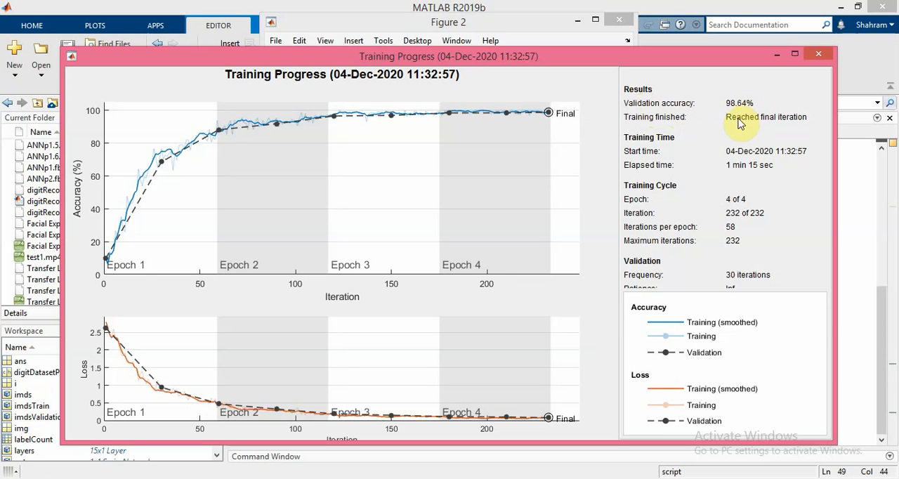
pyautogui.moveTo(332, 356)
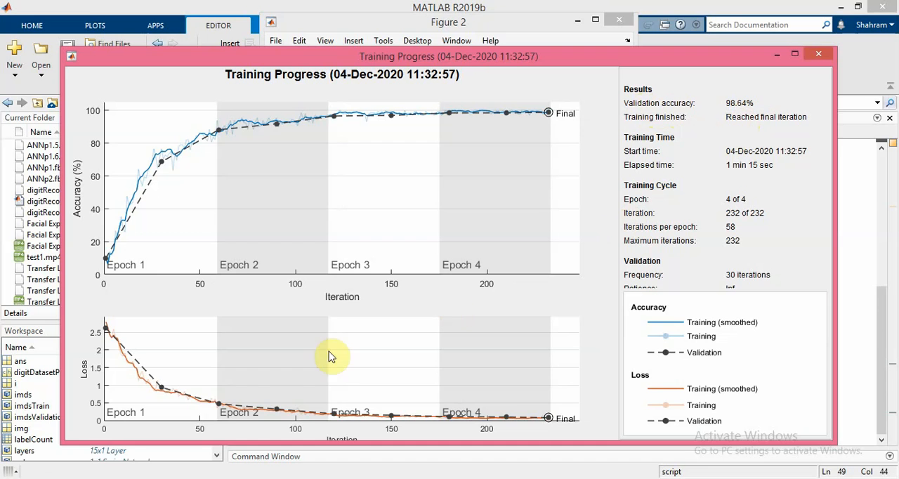
pyautogui.moveTo(160, 467)
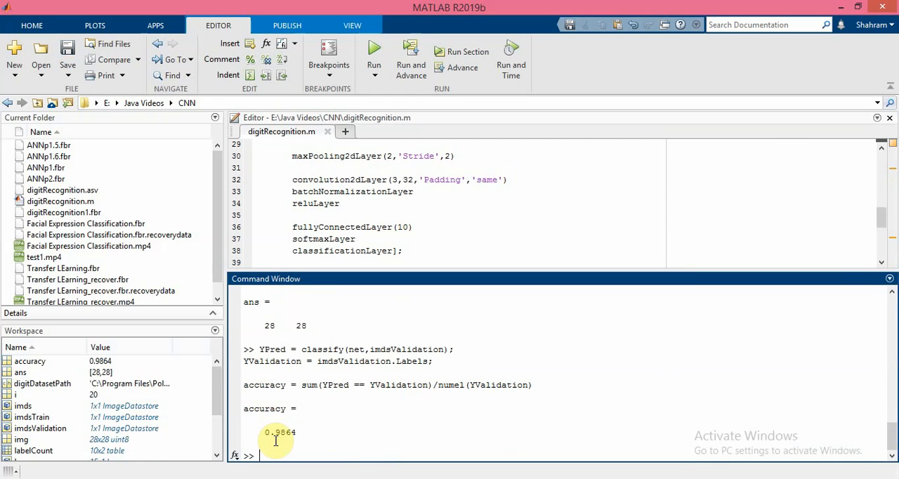
pyautogui.moveTo(283, 441)
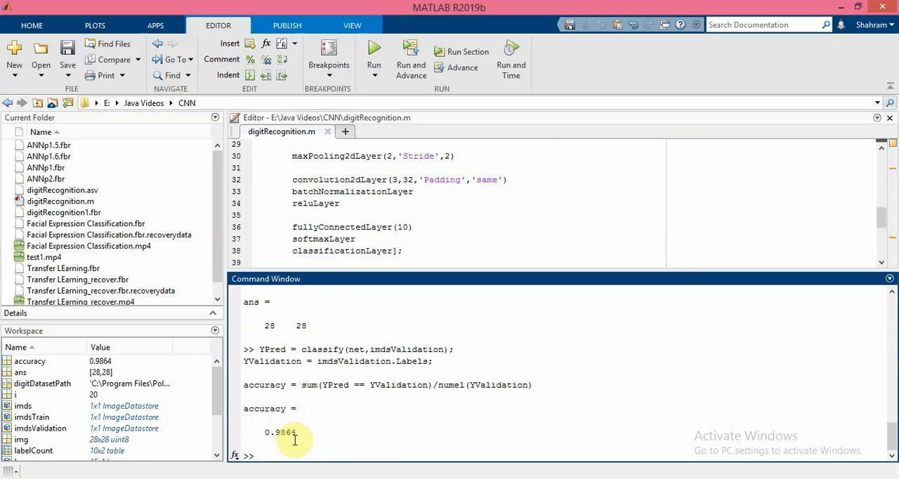
pyautogui.moveTo(358, 456)
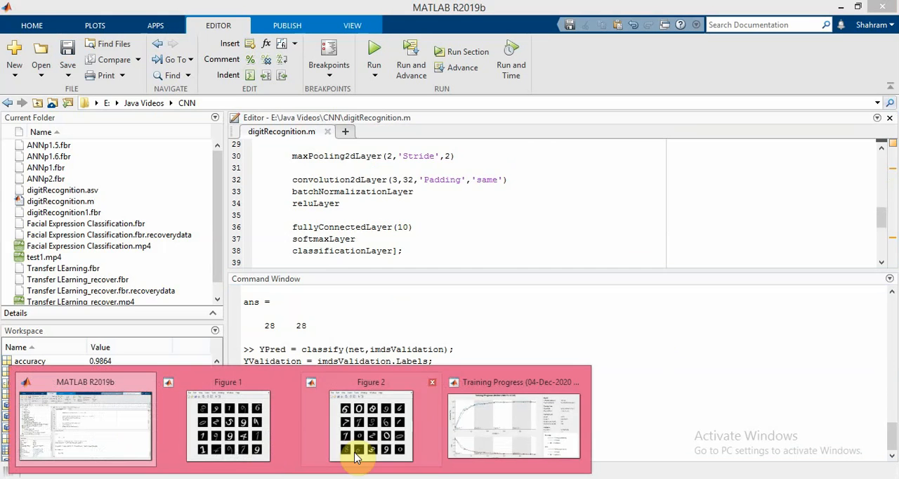
pyautogui.click(514, 424)
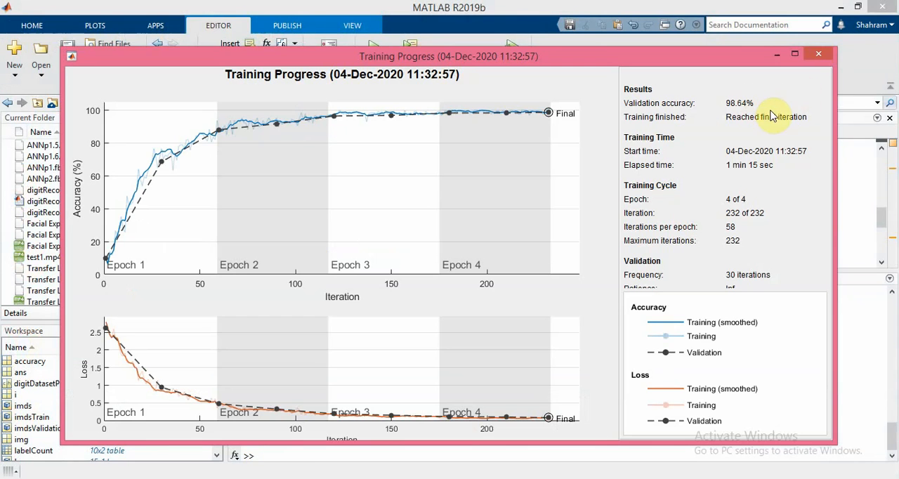
pyautogui.click(818, 54)
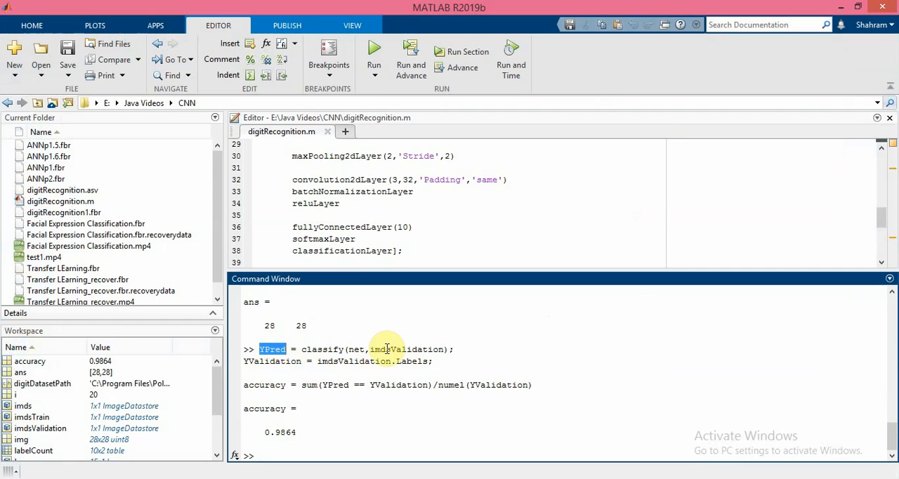
pyautogui.doubleClick(406, 349)
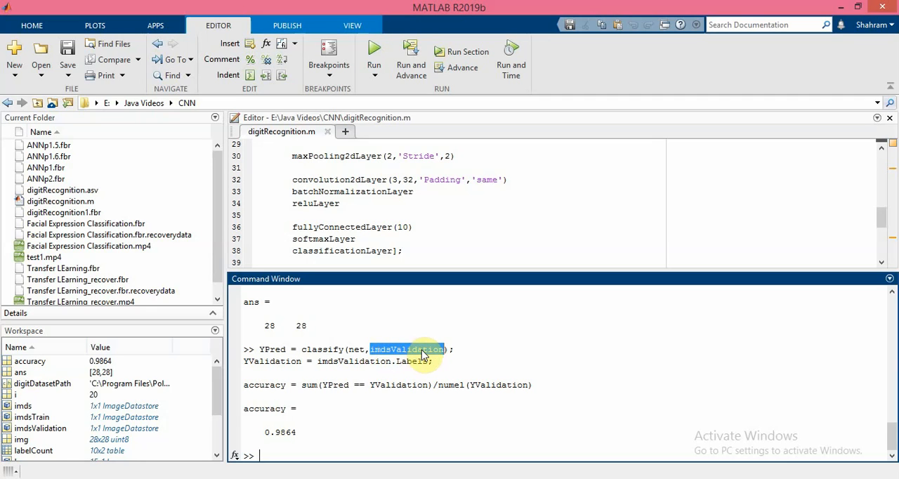
pyautogui.moveTo(352, 352)
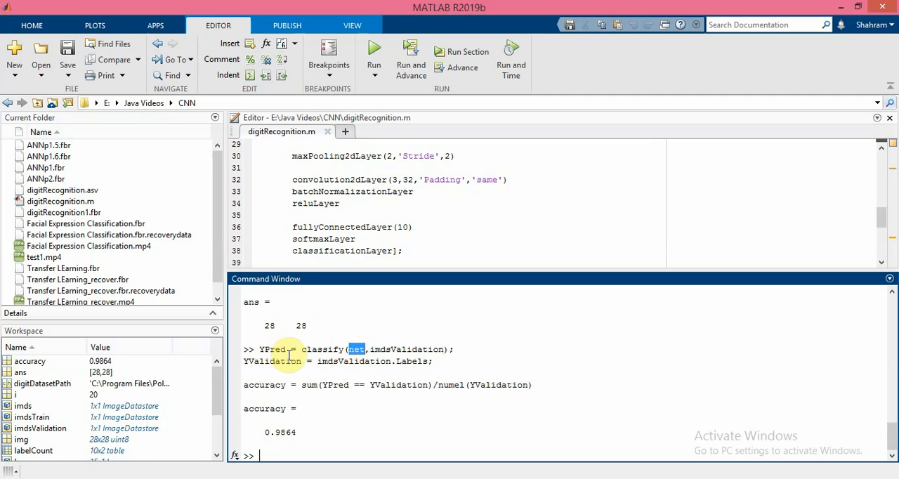
pyautogui.doubleClick(273, 361)
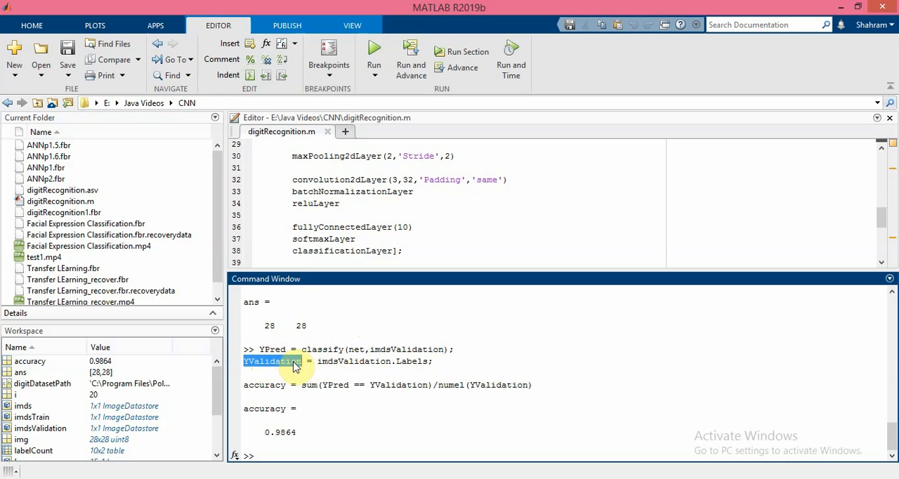
pyautogui.moveTo(365, 364)
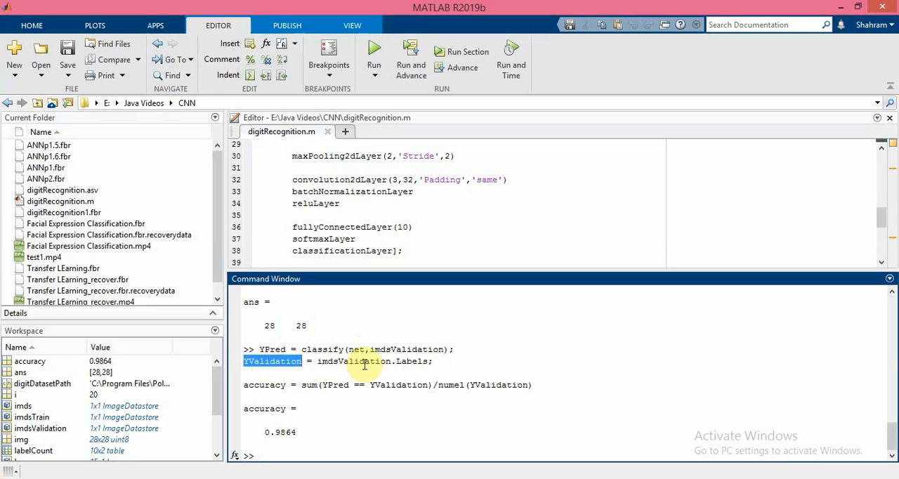
pyautogui.moveTo(351, 362)
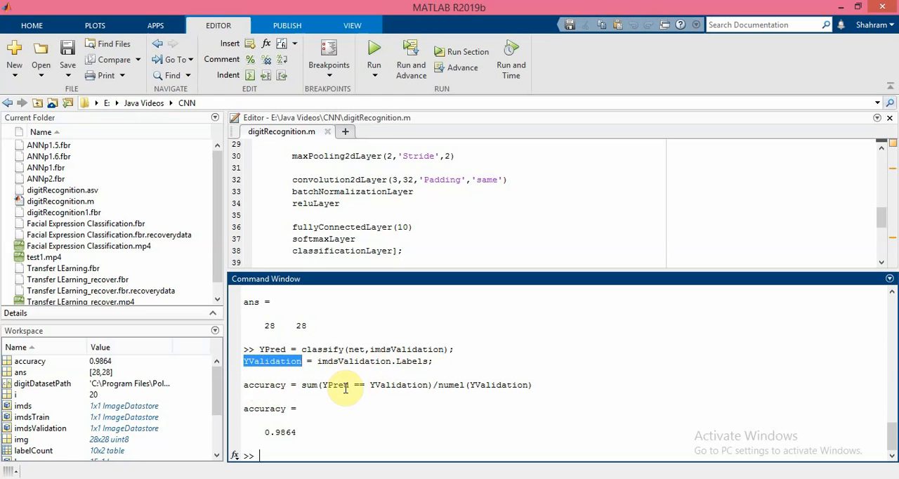
pyautogui.moveTo(368, 387)
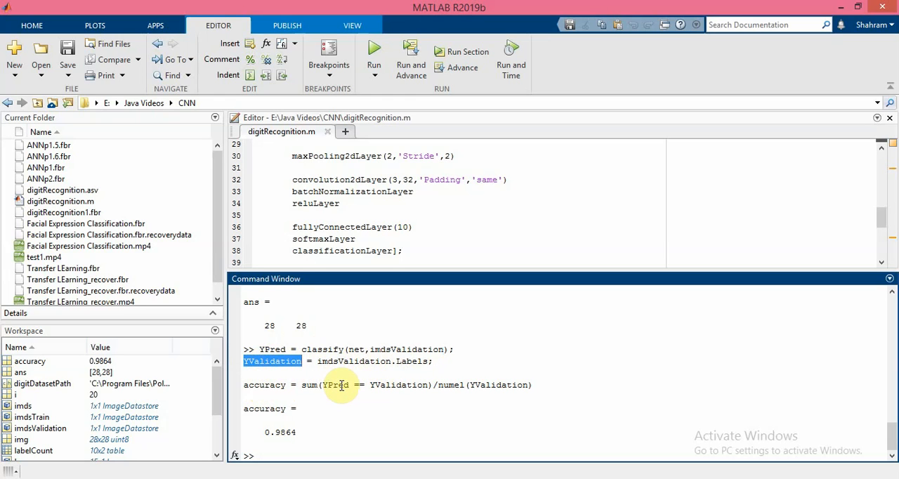
pyautogui.moveTo(355, 379)
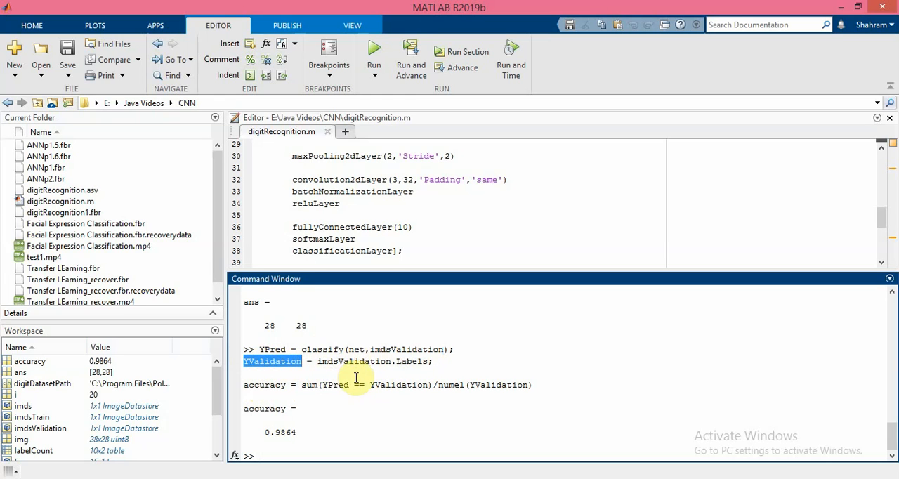
pyautogui.moveTo(382, 390)
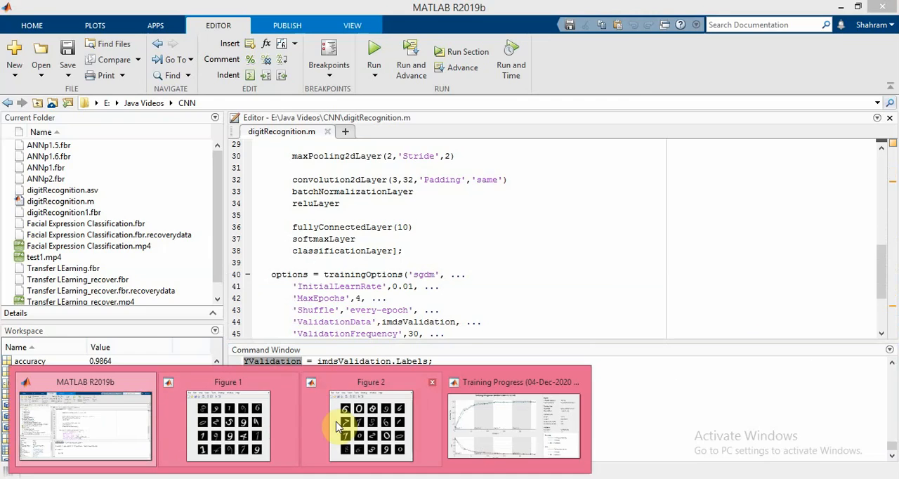
# Step: Bring back the Figure 2 window of 20 sample handwritten digits from the taskbar
pyautogui.click(371, 425)
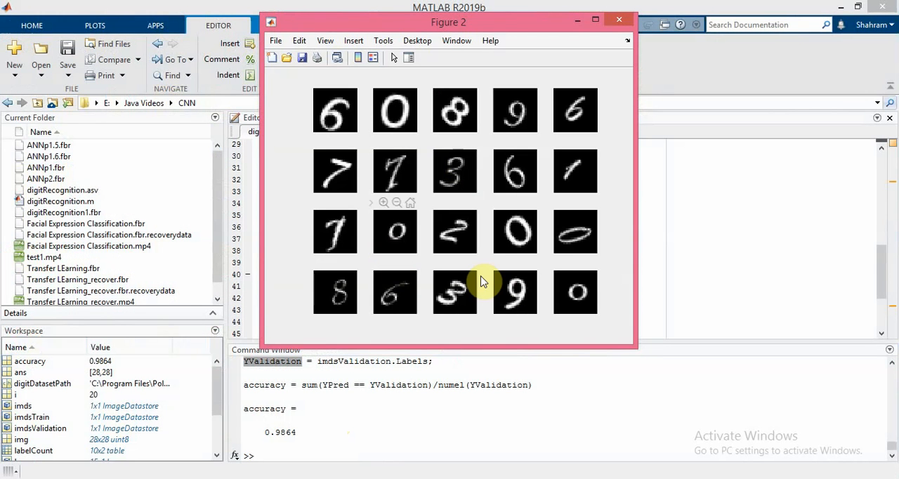
pyautogui.moveTo(343, 146)
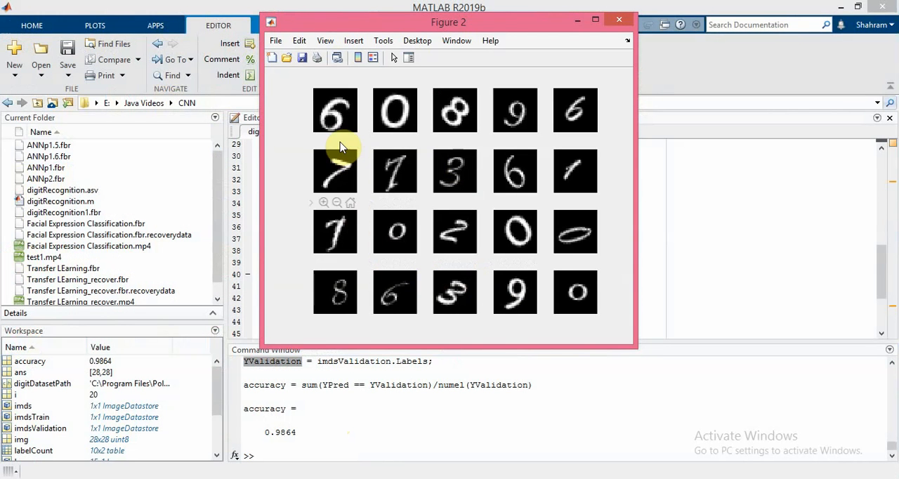
pyautogui.moveTo(292, 194)
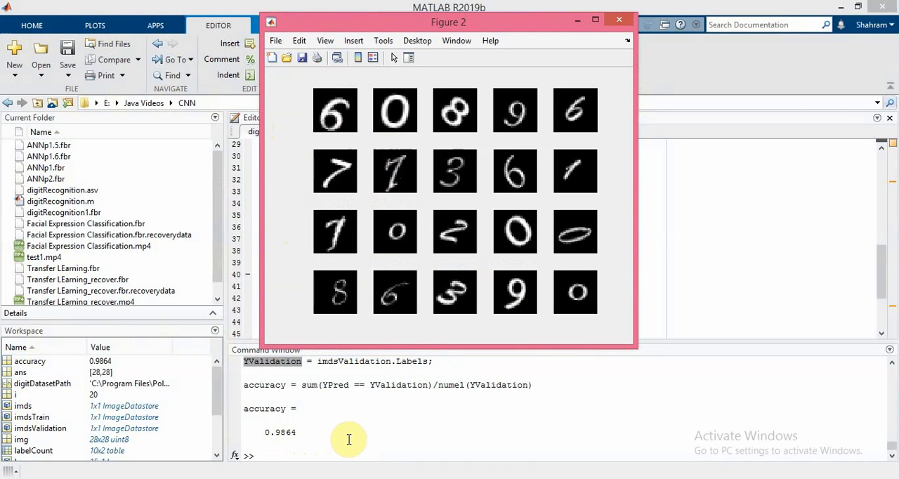
pyautogui.moveTo(384, 432)
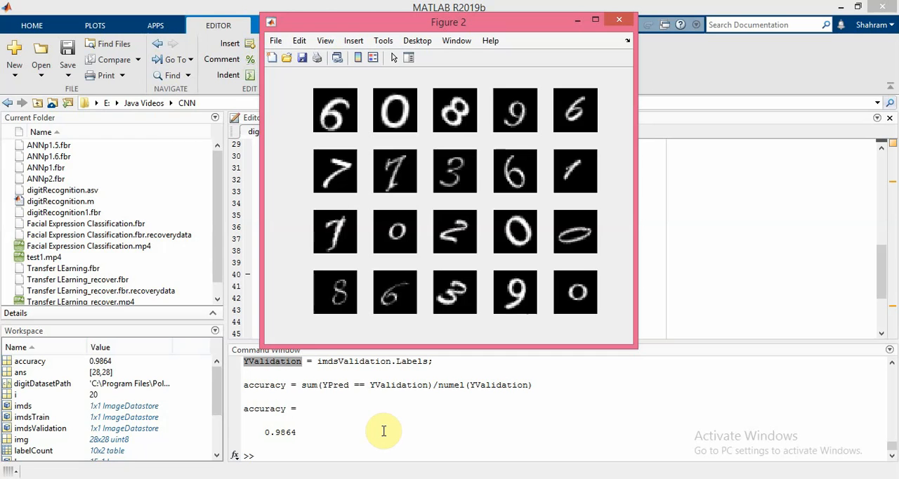